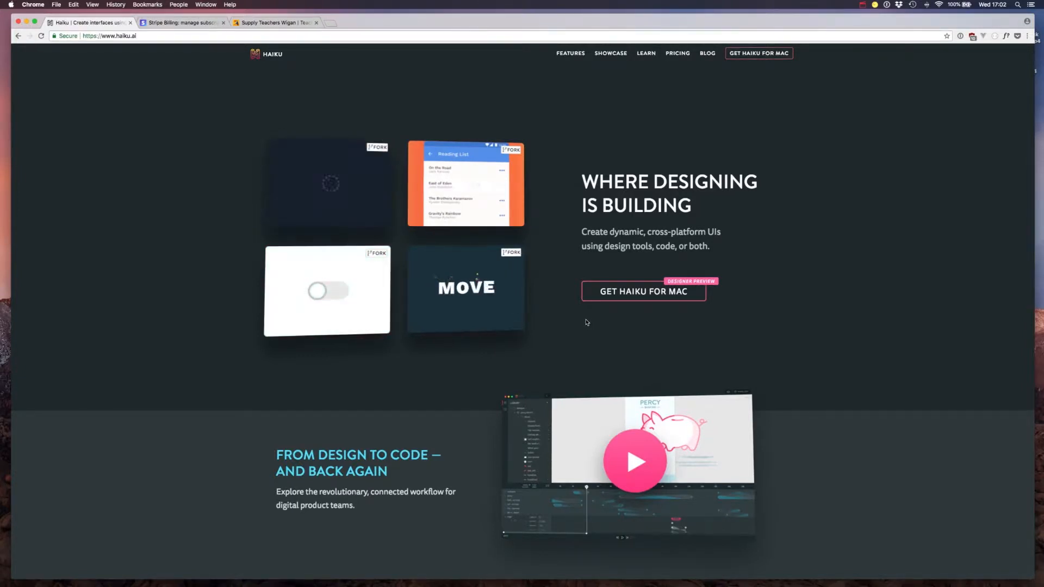
Scroll down through the Haiku homepage to look over its content.
scroll(down, 3)
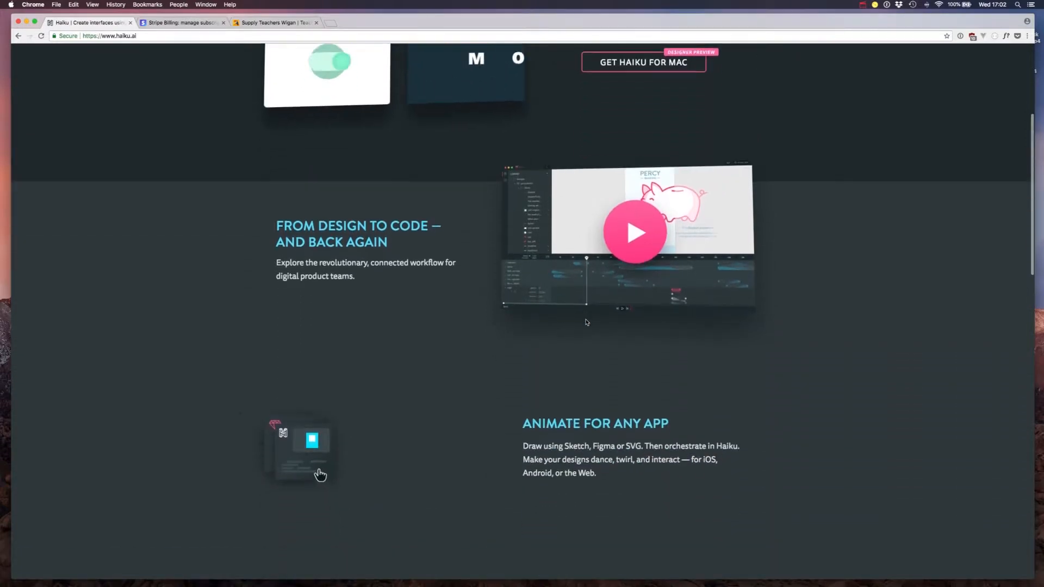
scroll(down, 3)
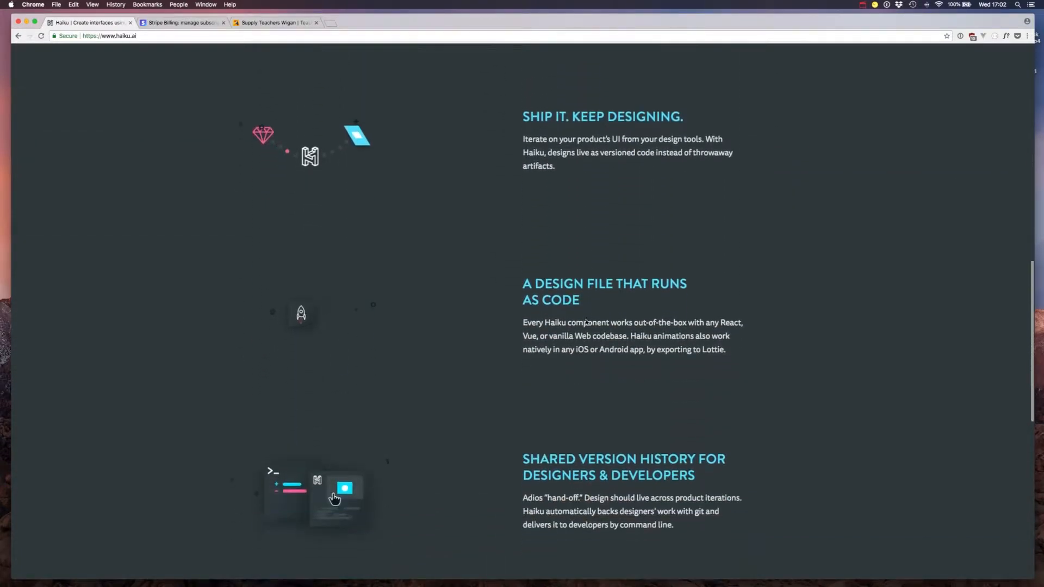
scroll(down, 3)
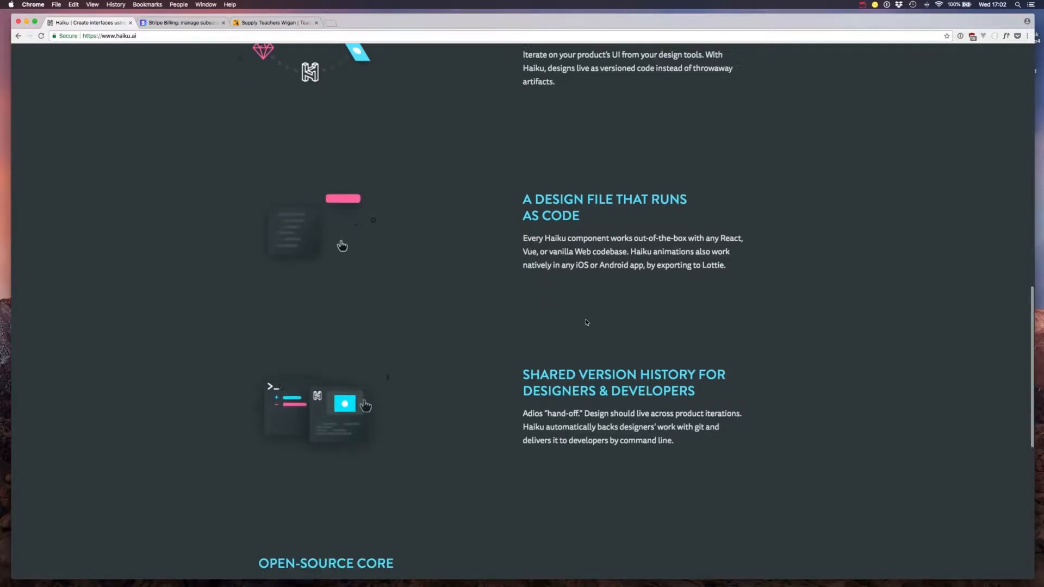
scroll(down, 3)
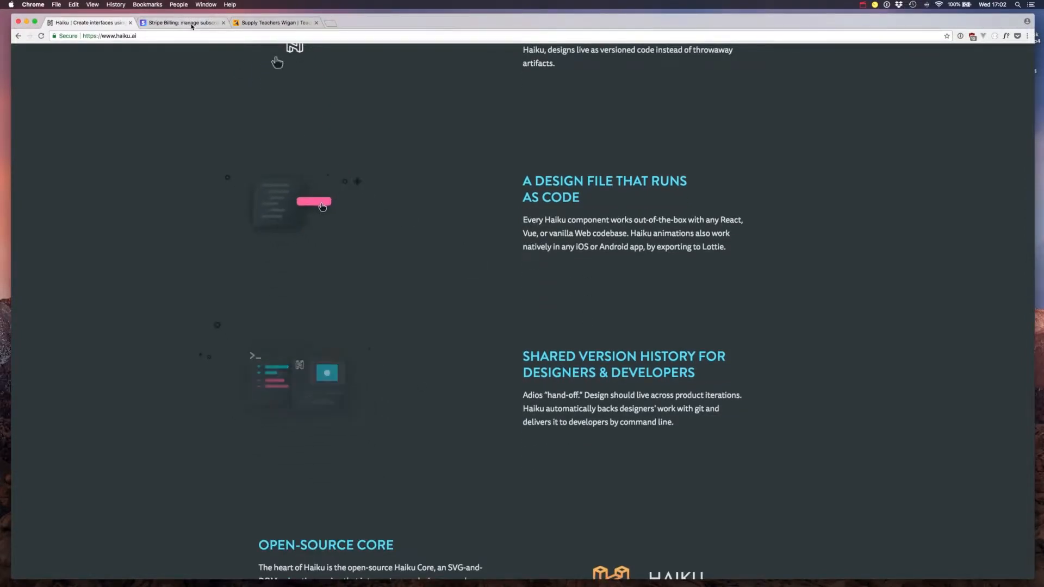
Review the Stripe Billing page, then browse down the Best Day Ever education site.
click(183, 23)
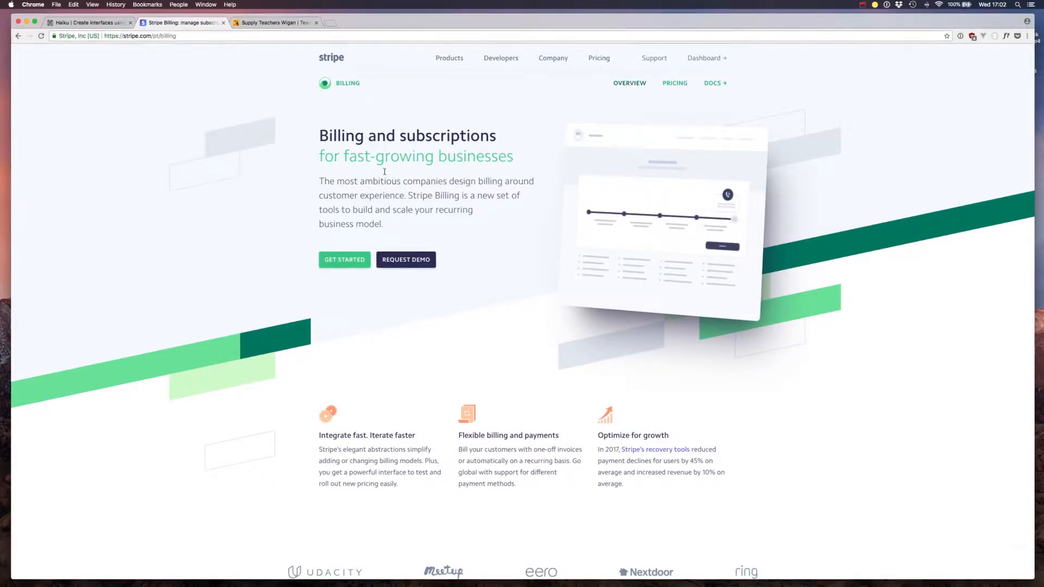
click(275, 23)
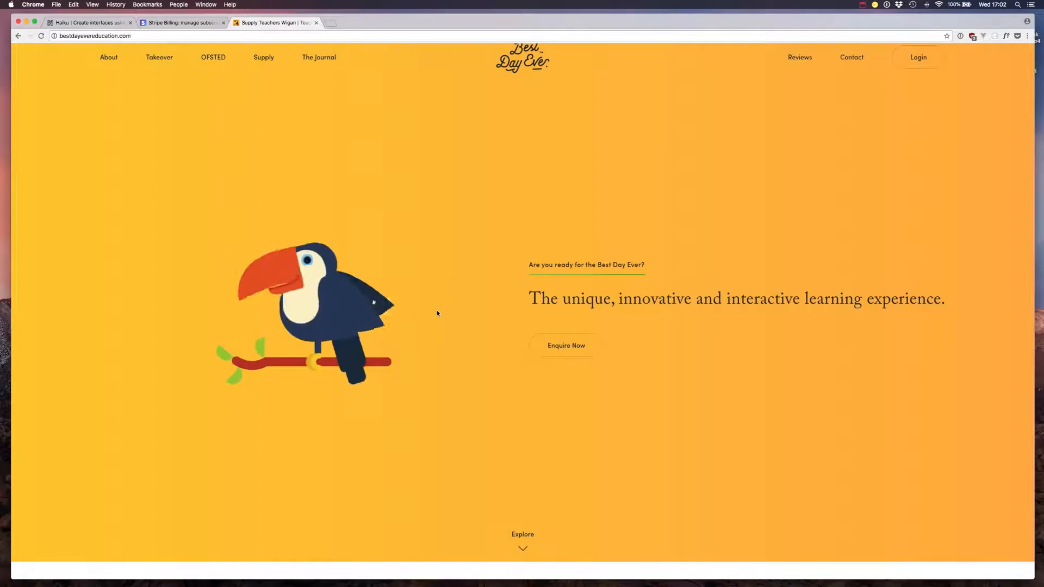
scroll(down, 3)
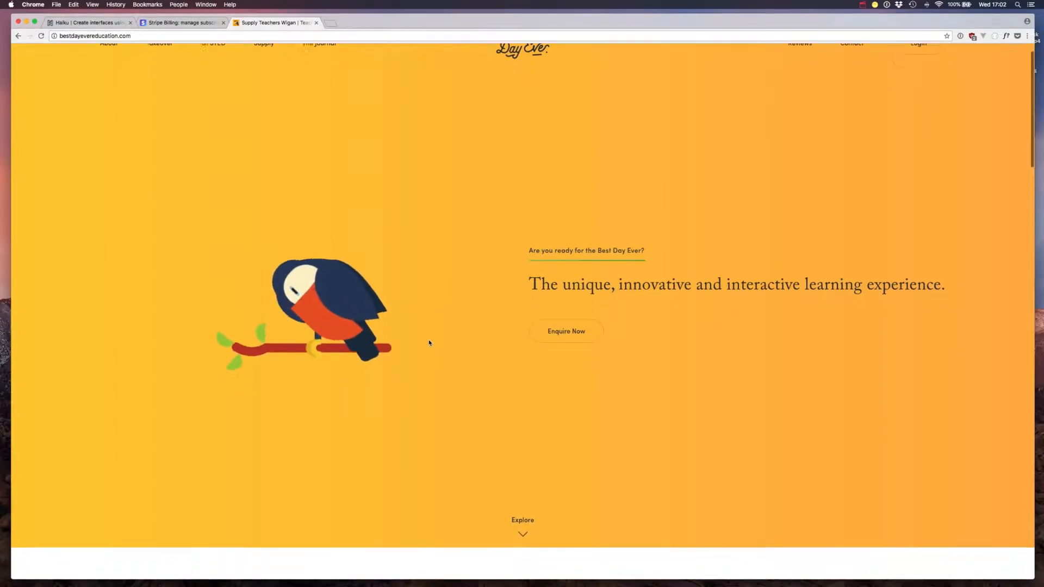
scroll(down, 3)
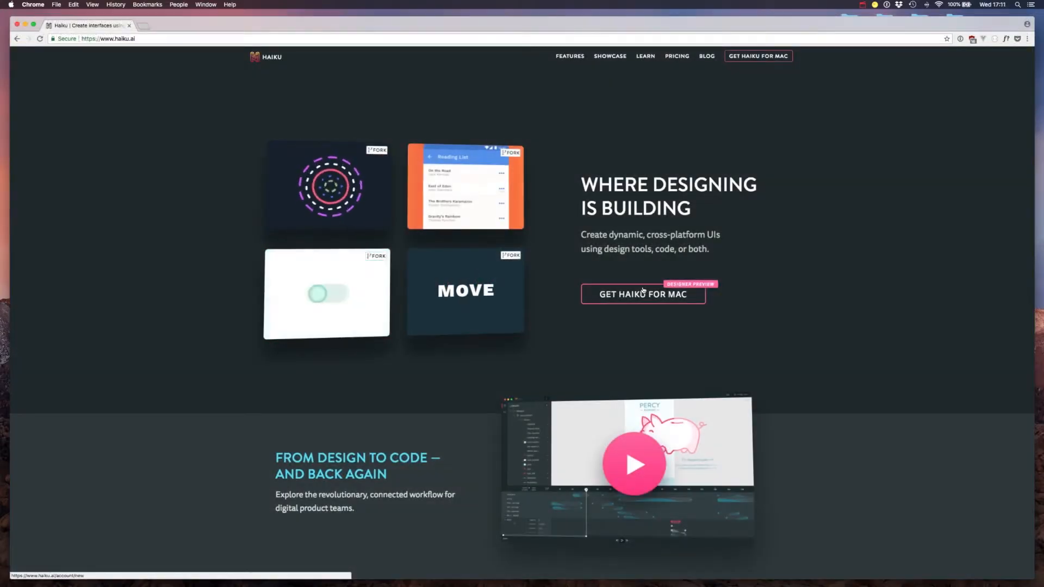
click(644, 294)
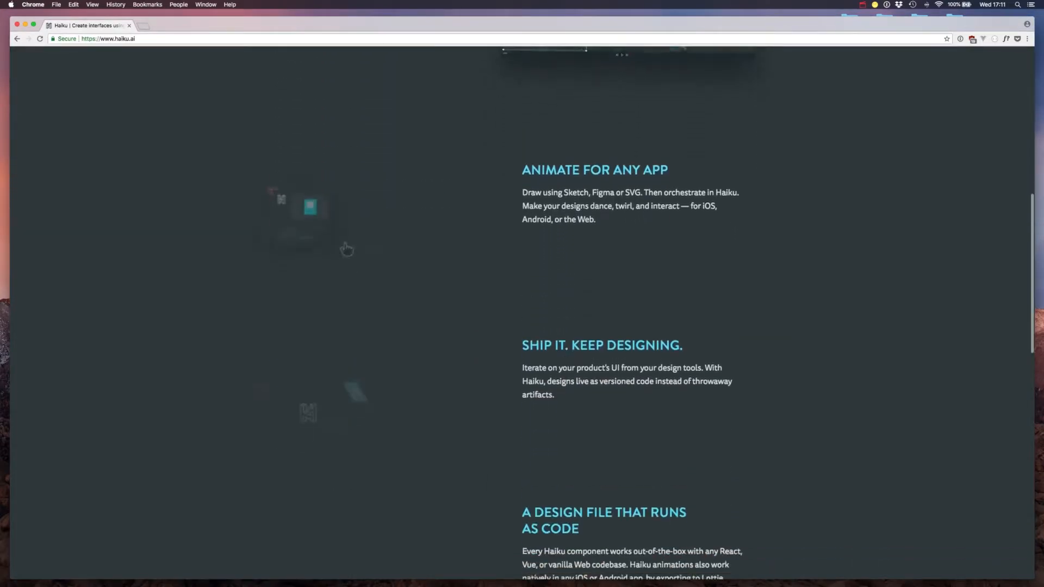
scroll(down, 3)
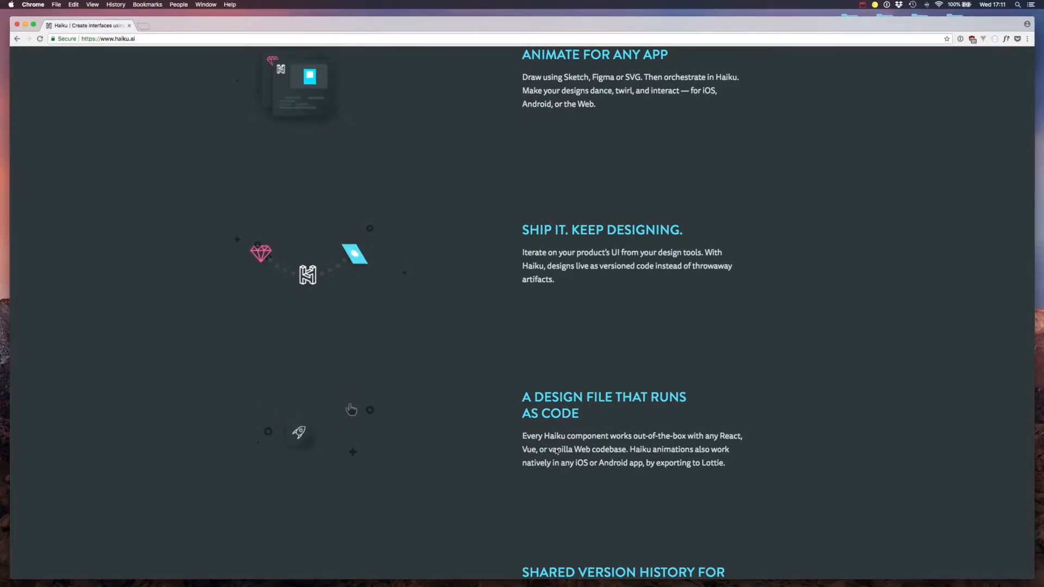
scroll(down, 3)
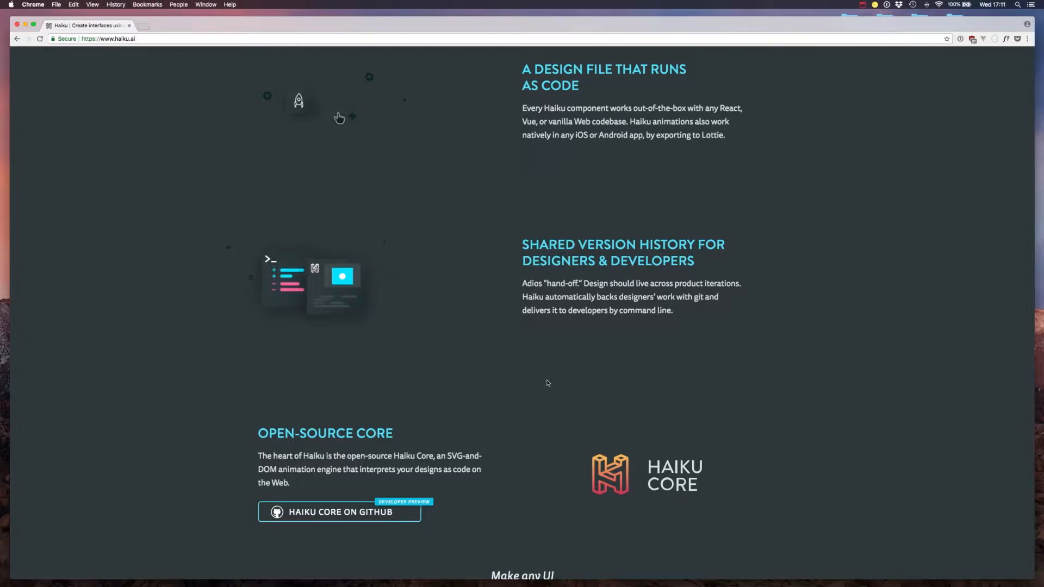
scroll(down, 3)
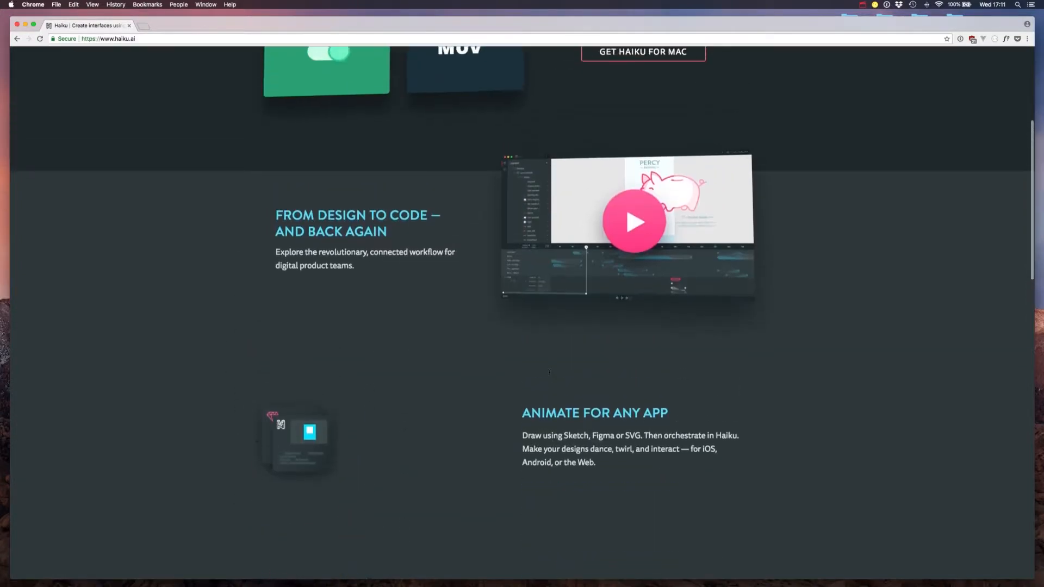
scroll(up, 3)
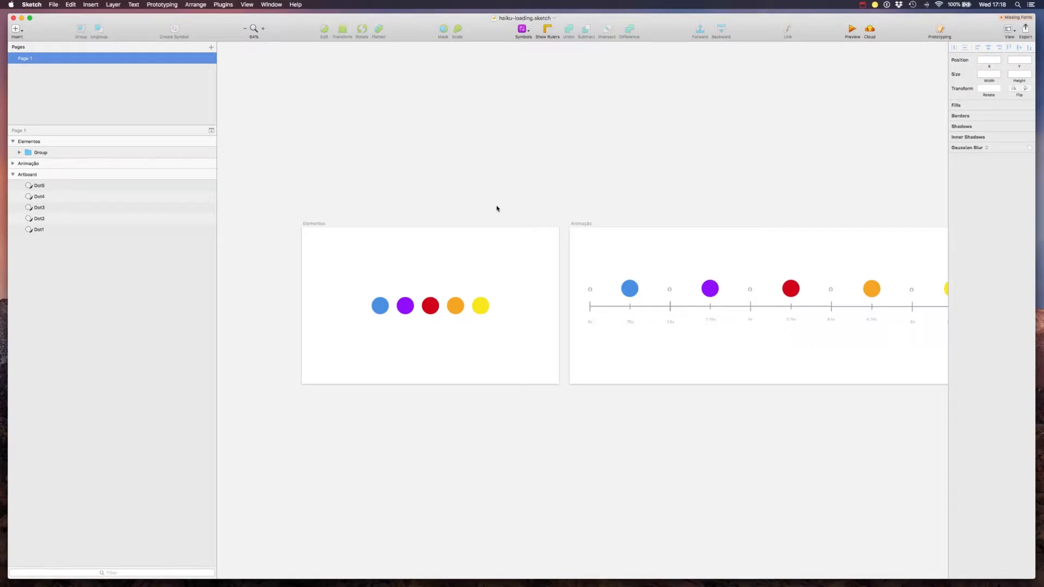
mouse_move(404, 206)
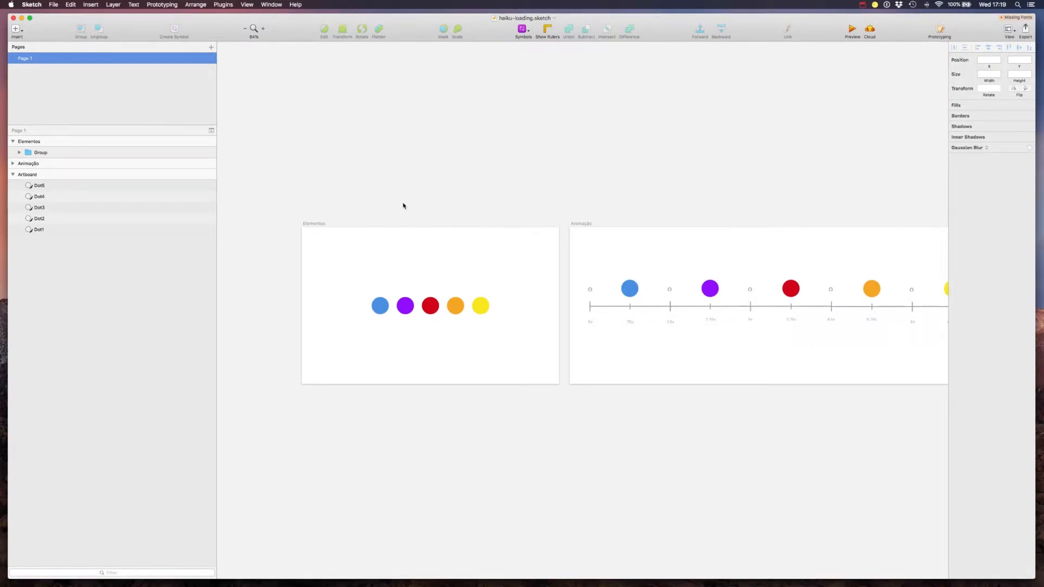
mouse_move(417, 205)
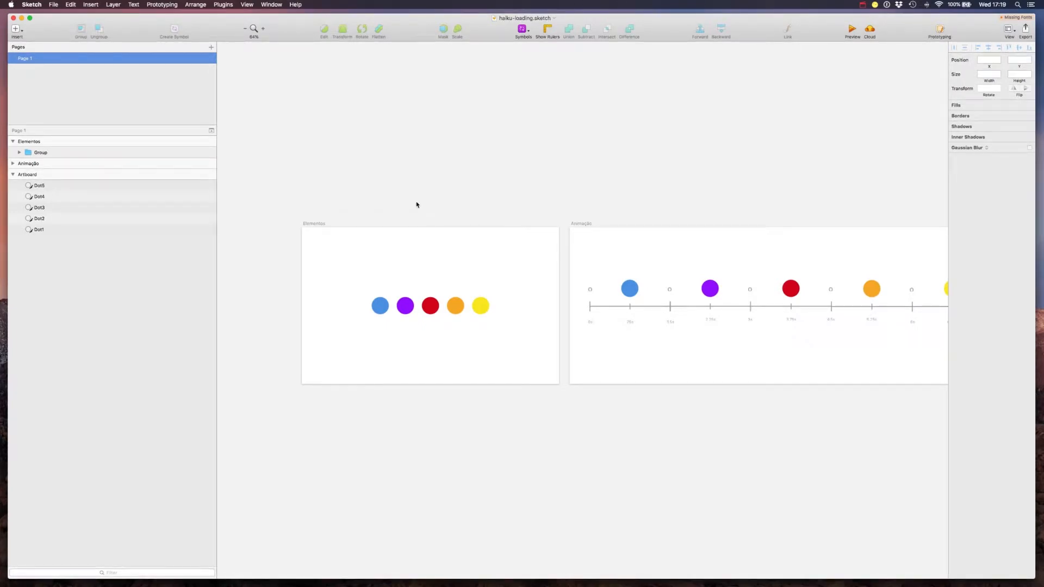
mouse_move(404, 224)
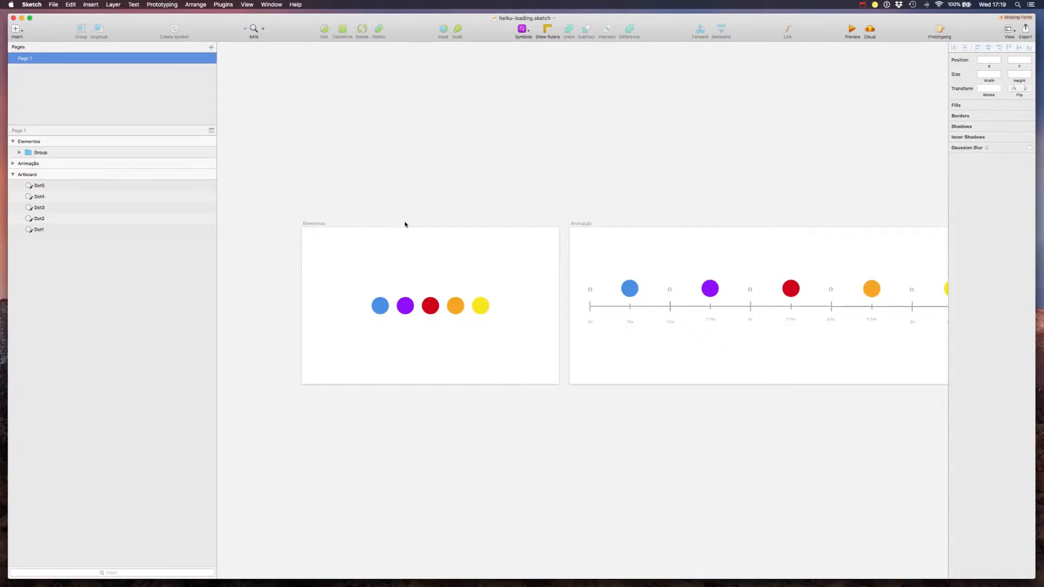
mouse_move(416, 376)
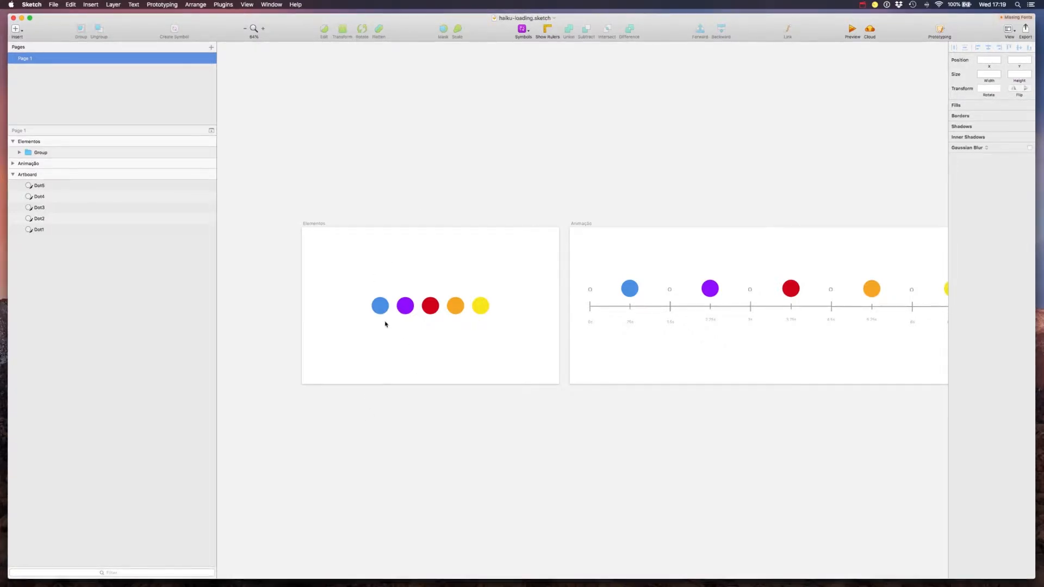
mouse_move(383, 335)
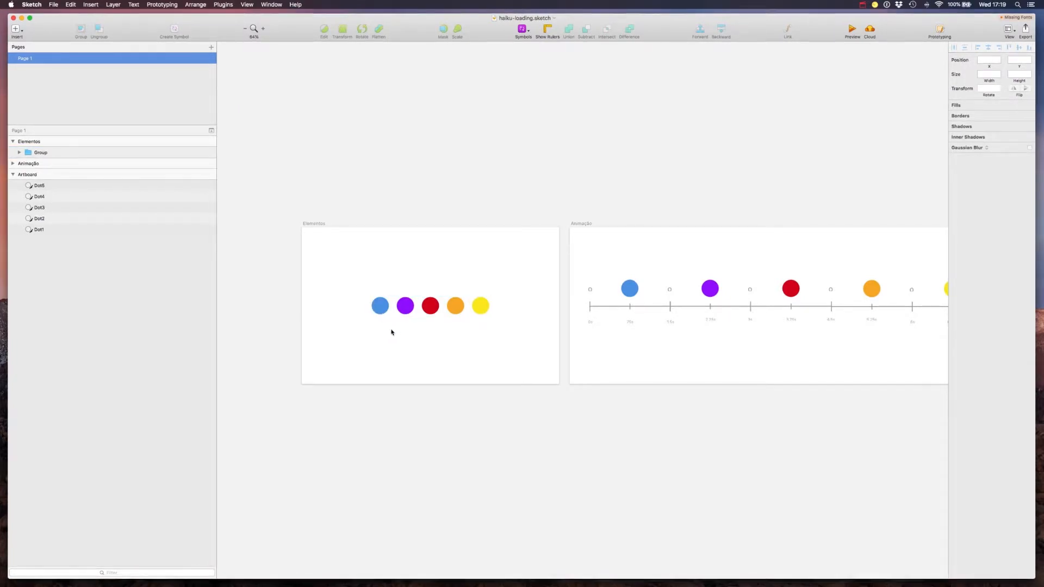
click(405, 306)
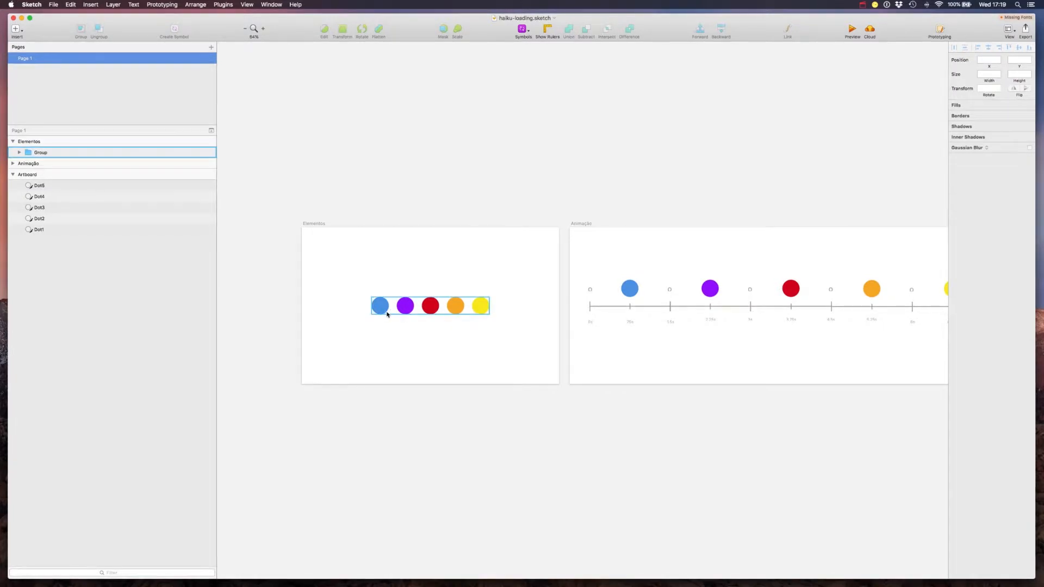
click(420, 320)
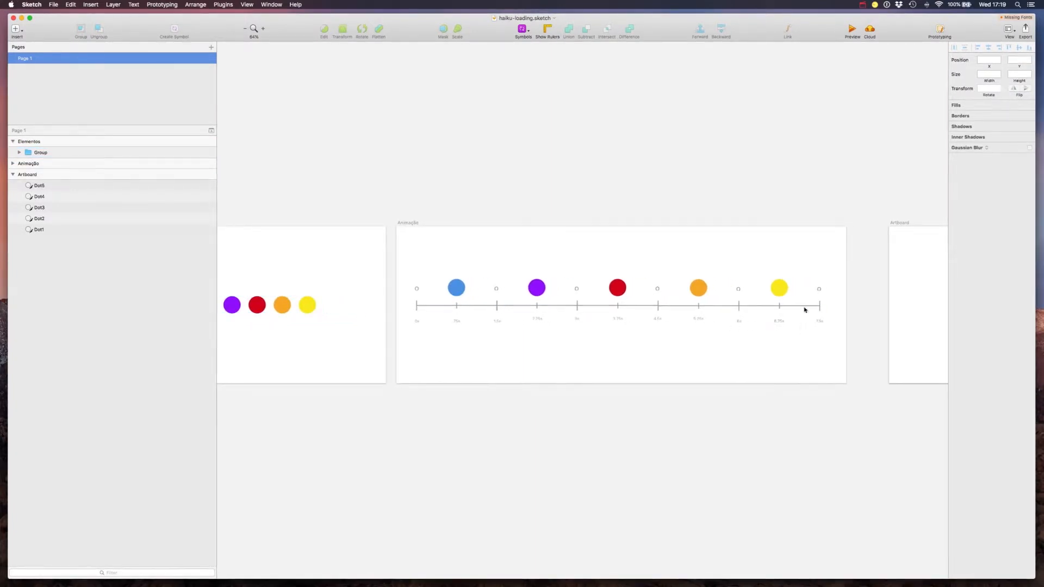
mouse_move(532, 334)
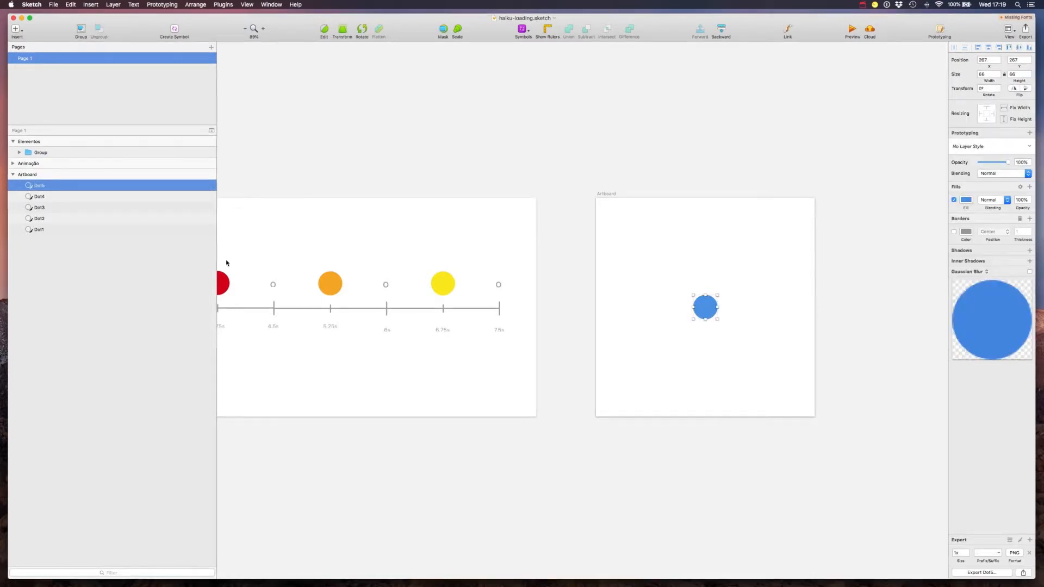
click(39, 206)
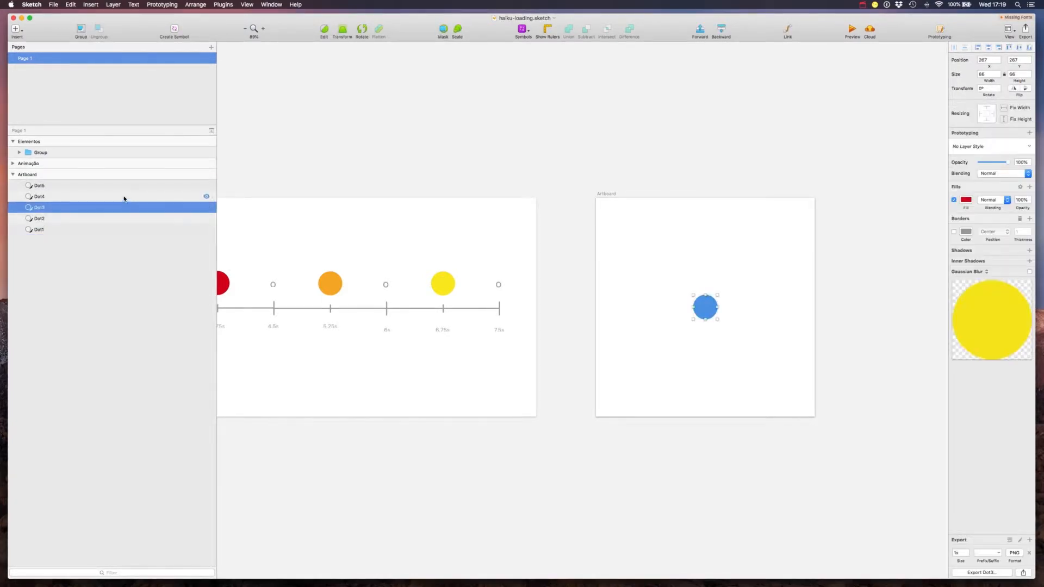
click(39, 229)
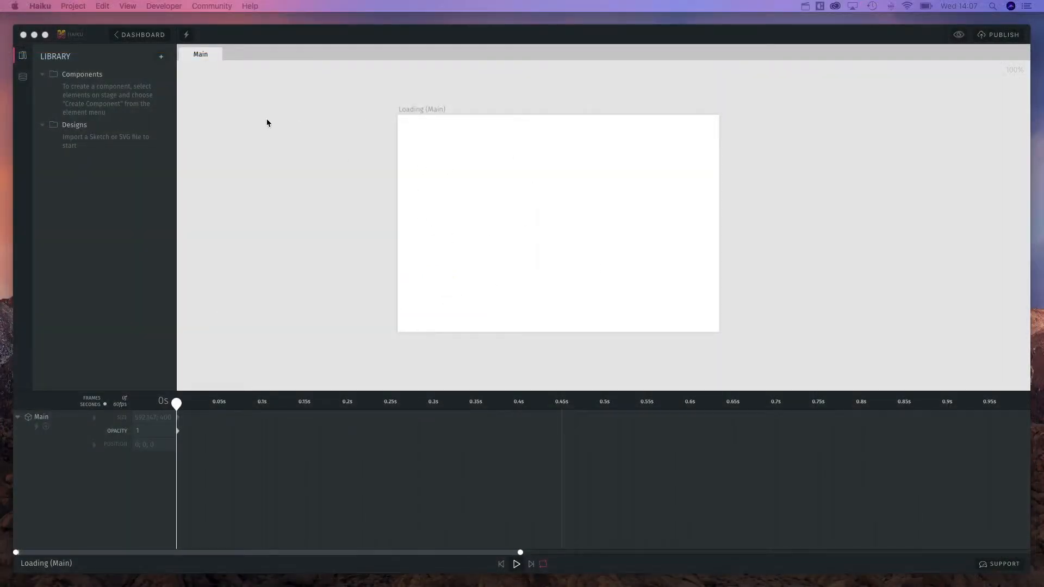
Import the Sketch loading-dots file into the Library, adding Artboard, Dot1–Dot5 and Group.
click(161, 57)
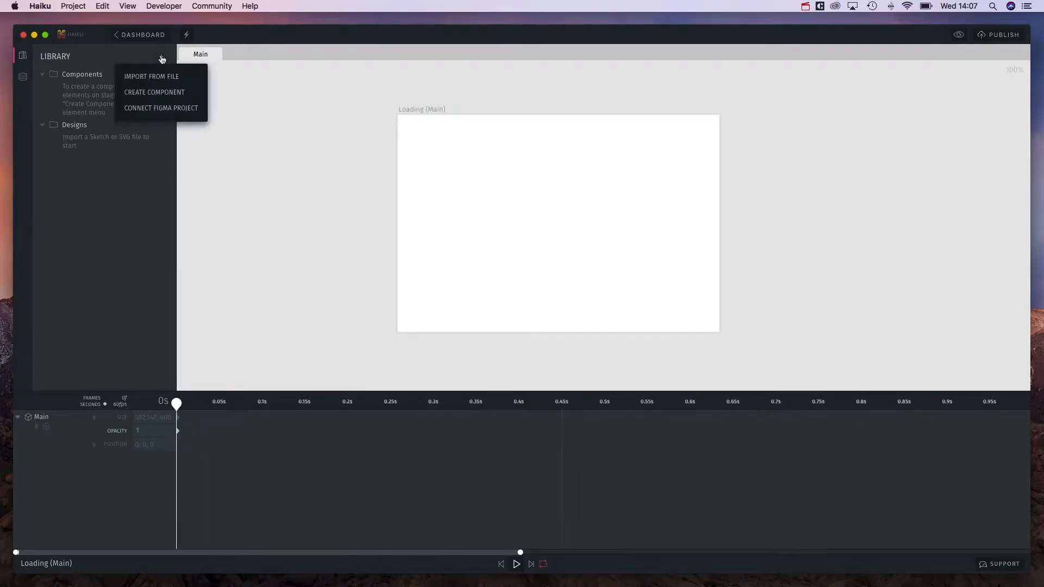
click(151, 76)
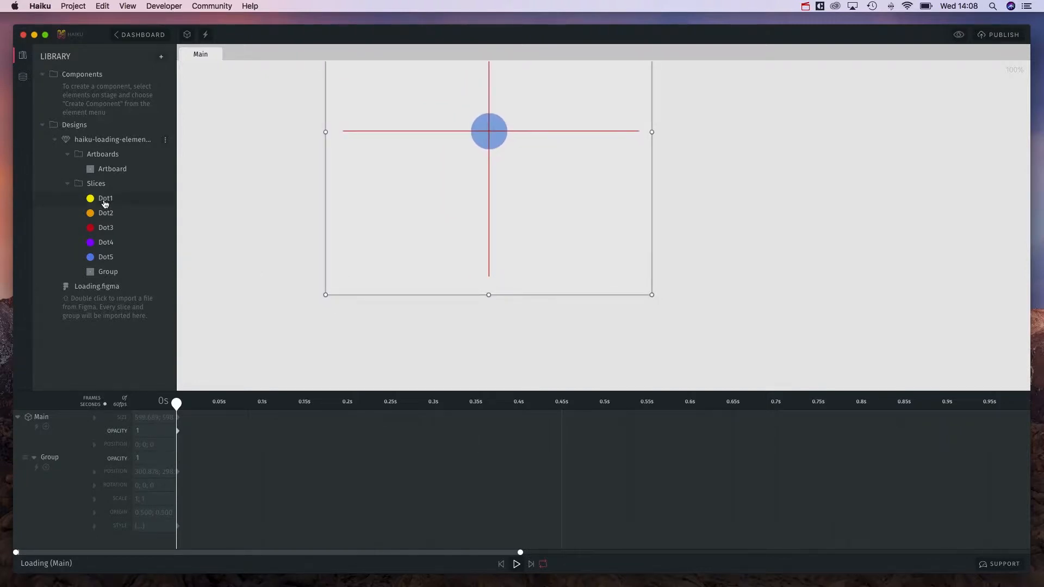
Move the yellow, red, purple and blue dots onto the red centre snap point so all five overlap.
click(105, 198)
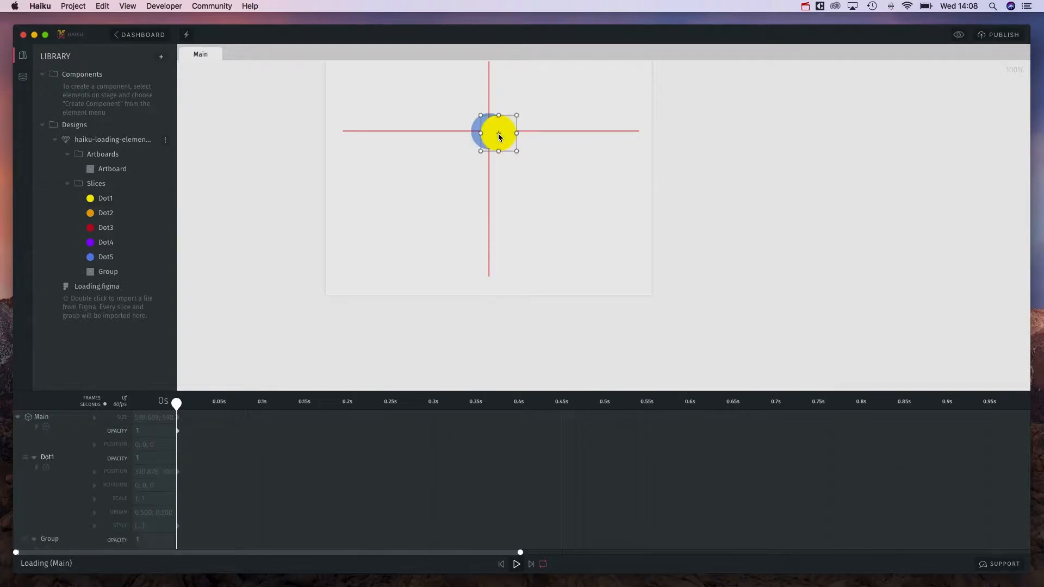
drag(498, 135, 488, 132)
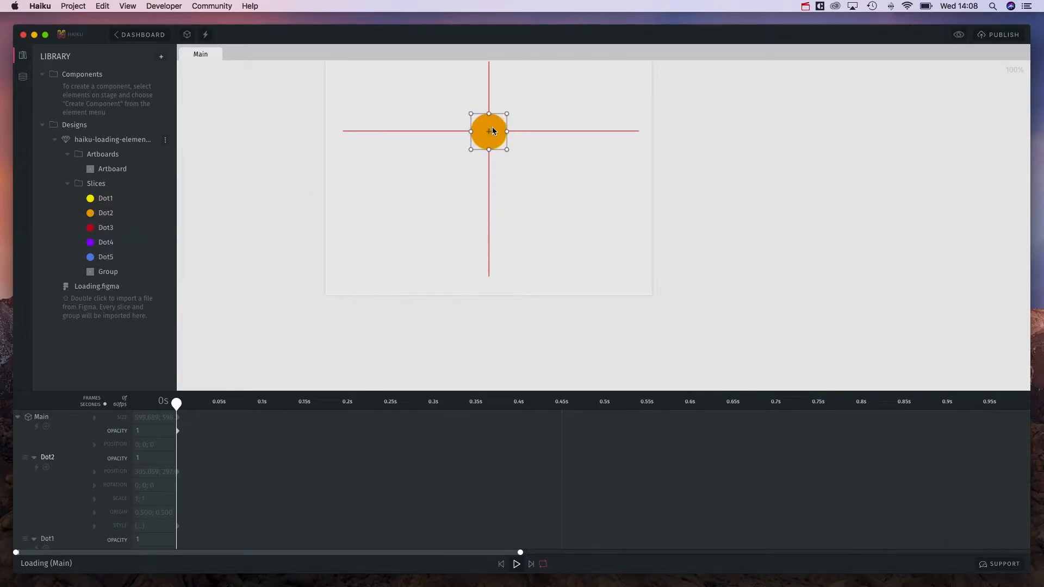
mouse_move(94, 246)
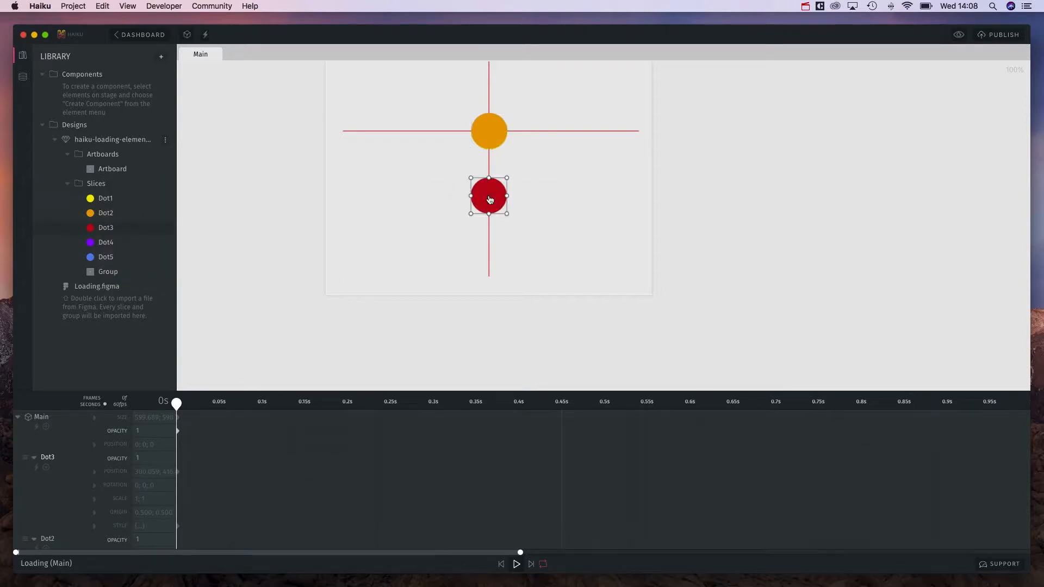
drag(488, 196, 488, 131)
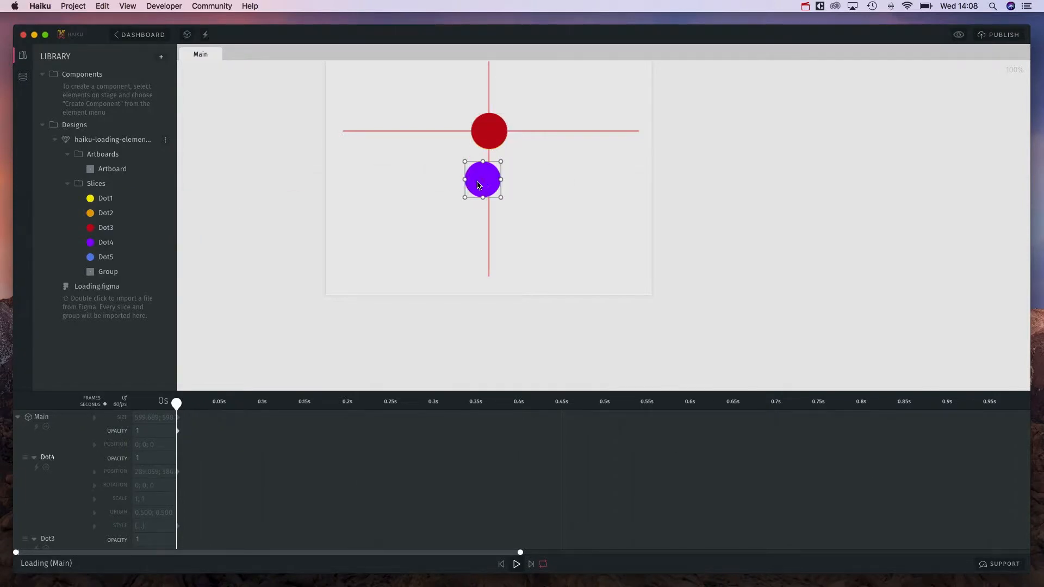
drag(482, 178, 488, 131)
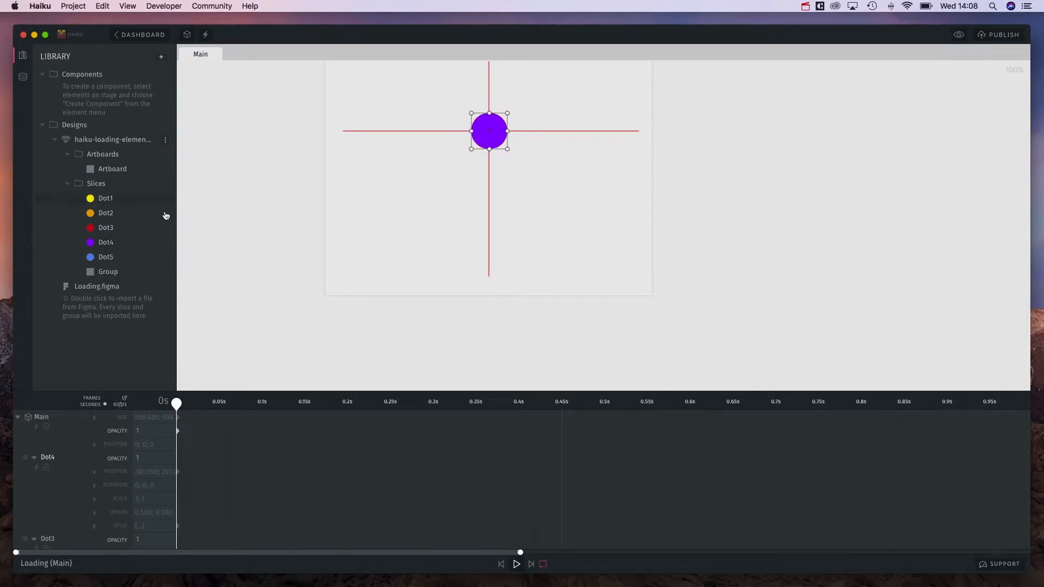
drag(488, 131, 475, 194)
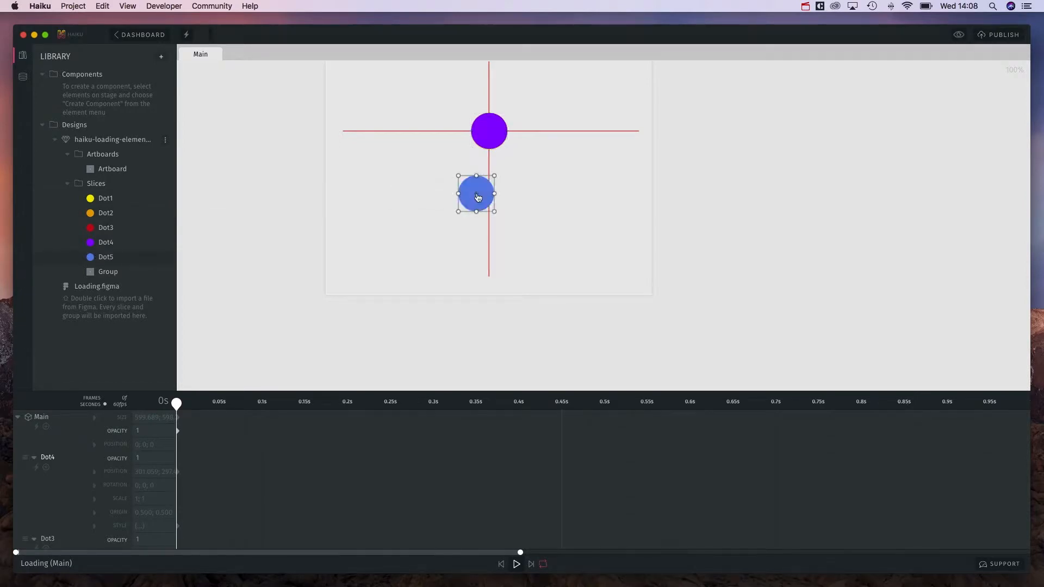
drag(476, 194, 488, 131)
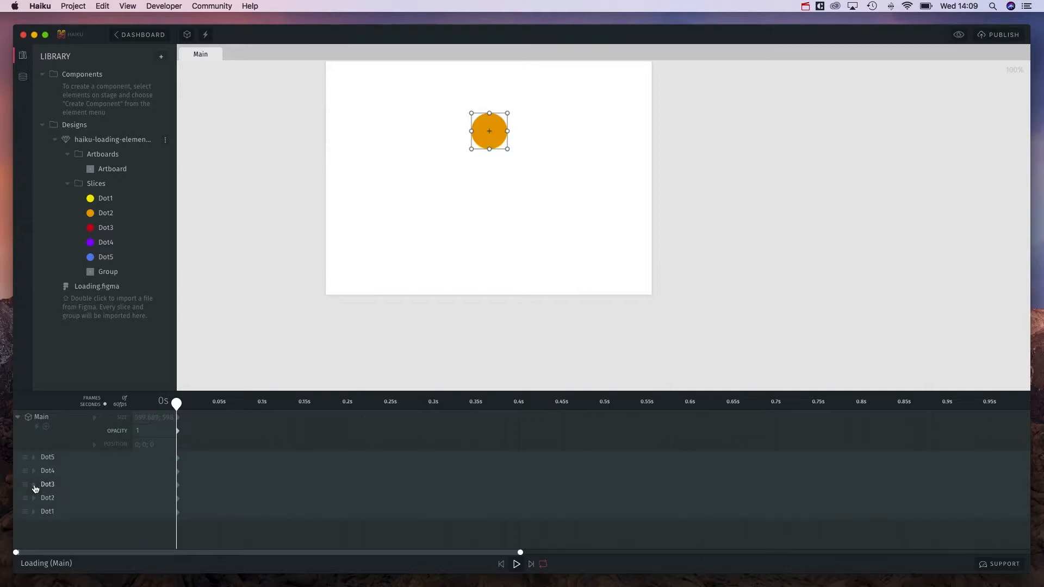
Expand a dot's property group in the timeline to reach its opacity row.
click(34, 498)
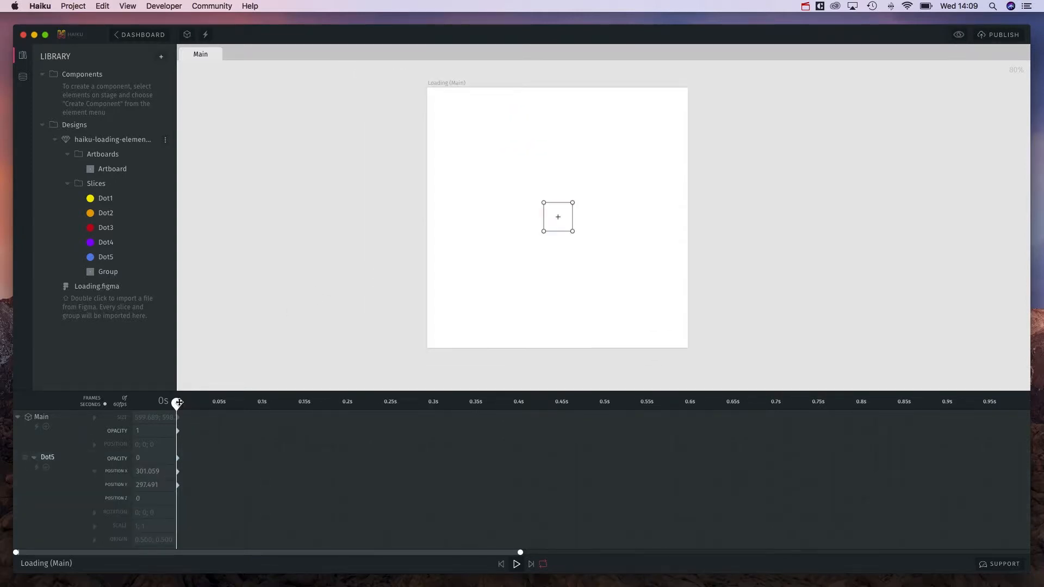
Key Dot5's scale to full size at 0.75 seconds on the timeline.
drag(177, 402, 590, 401)
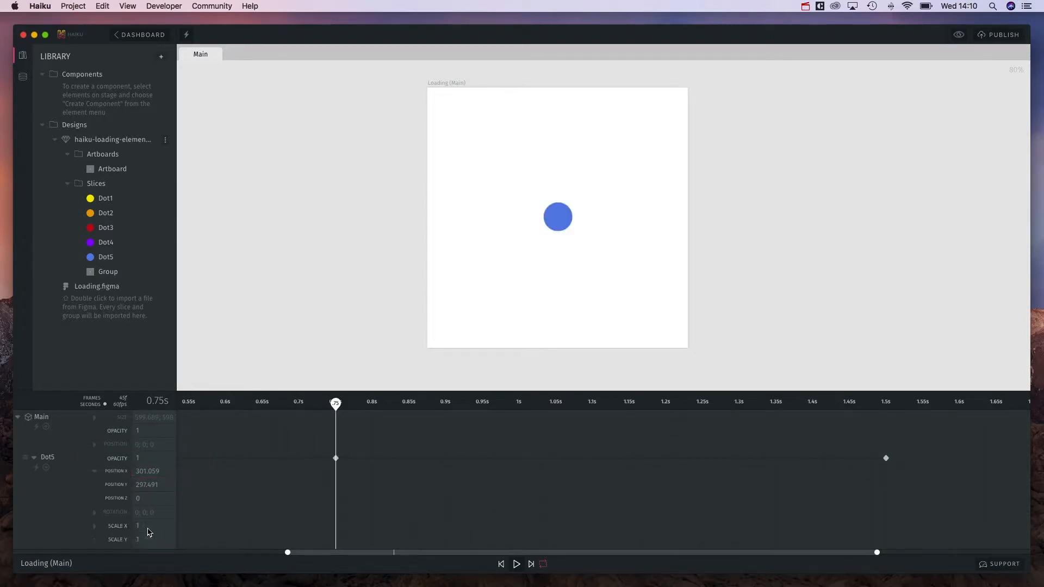
click(152, 539)
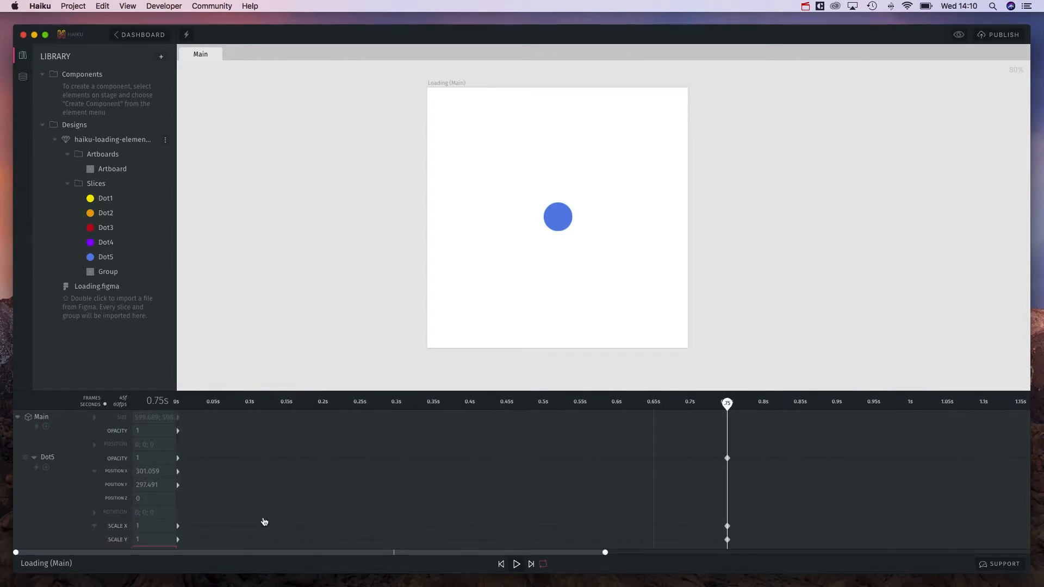
click(176, 400)
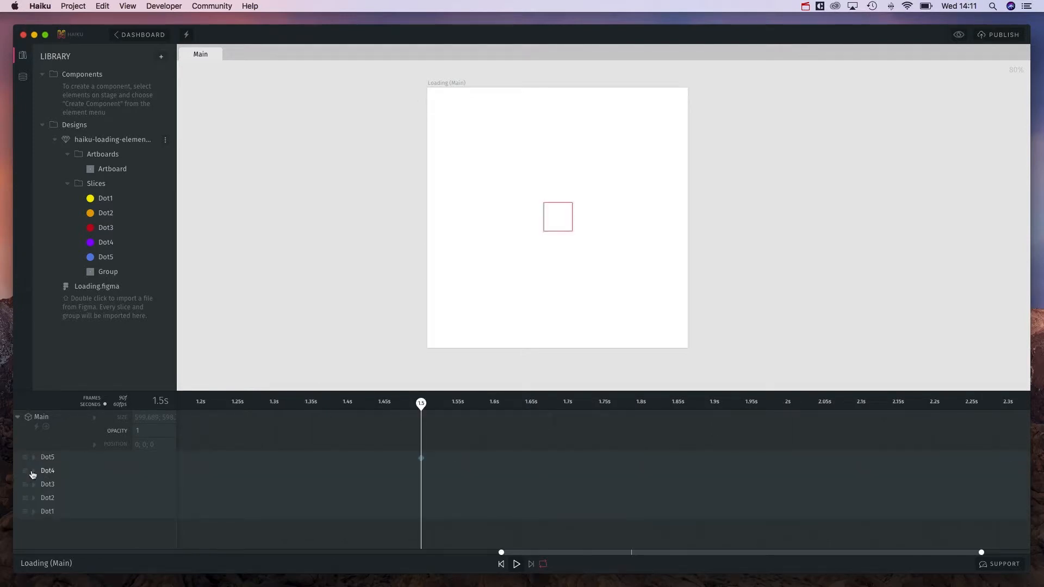
Key Dot4's opacity and scale to 0 at 1.5 seconds.
click(33, 471)
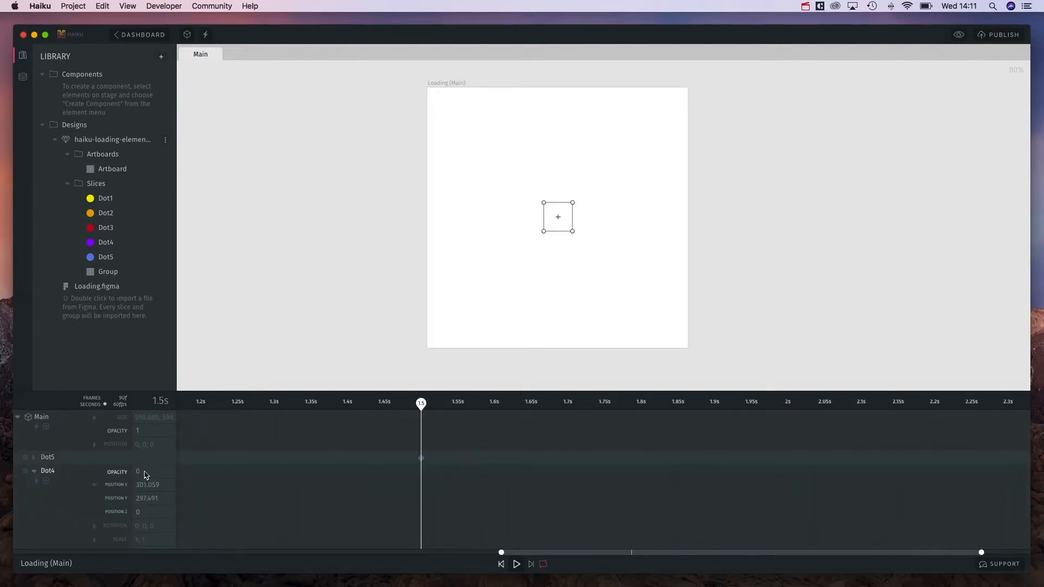
click(155, 485)
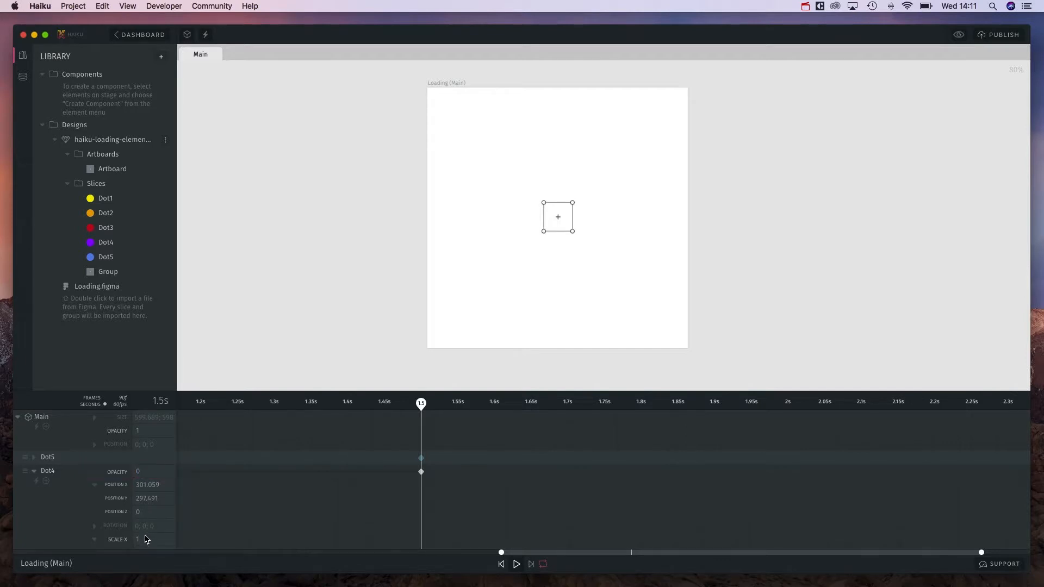
click(147, 540)
text(0)
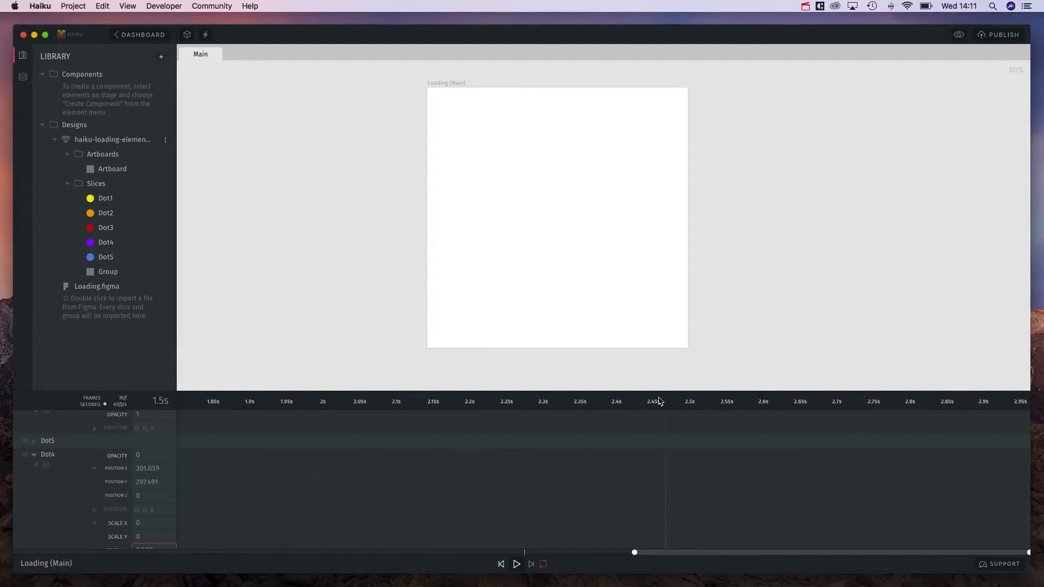
Advance the playhead along the timeline for the next dot's staggered keyframes.
click(507, 401)
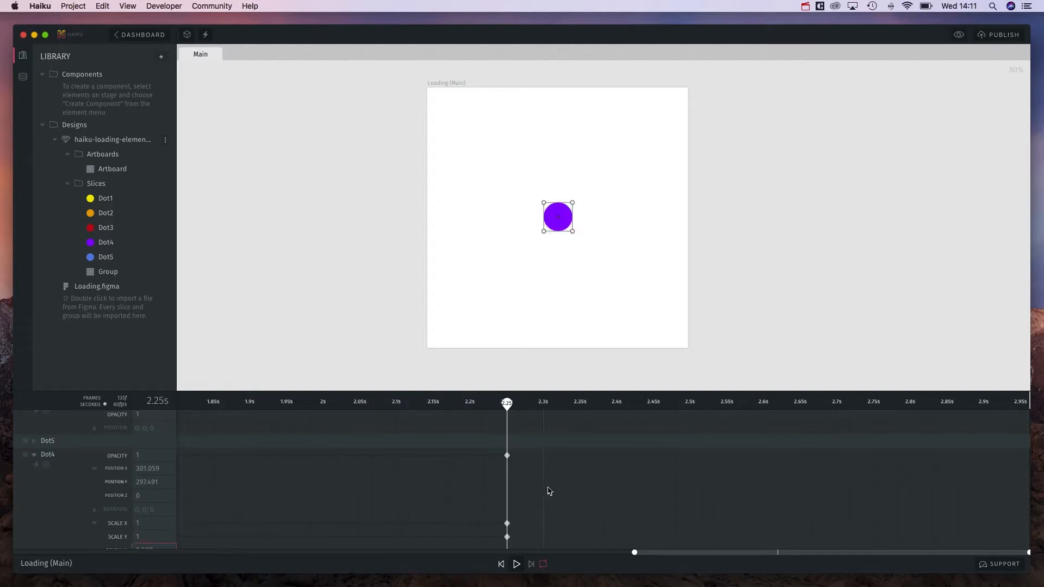
scroll(right, 3)
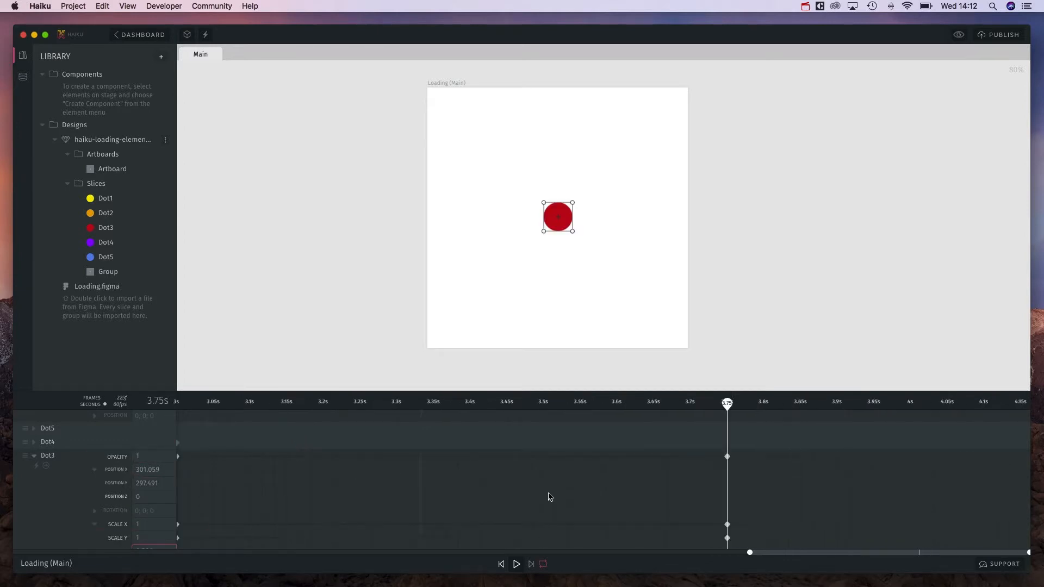
drag(726, 551, 775, 551)
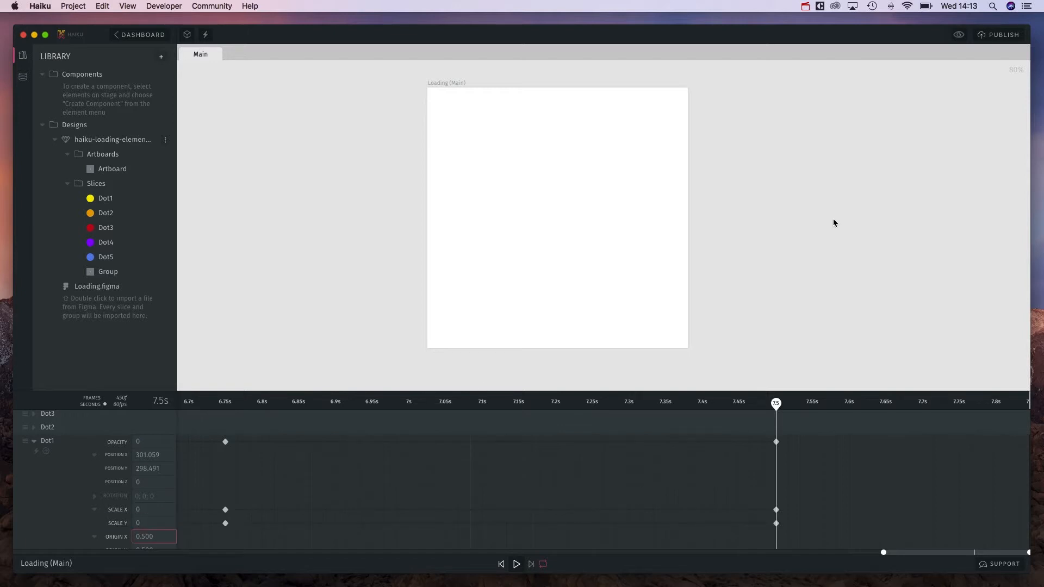
click(959, 35)
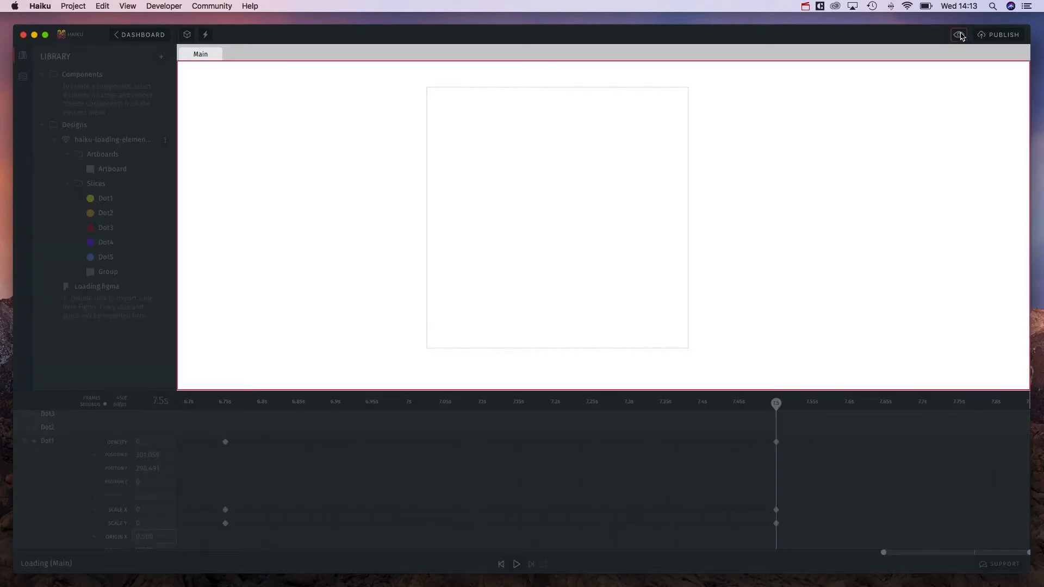
click(959, 33)
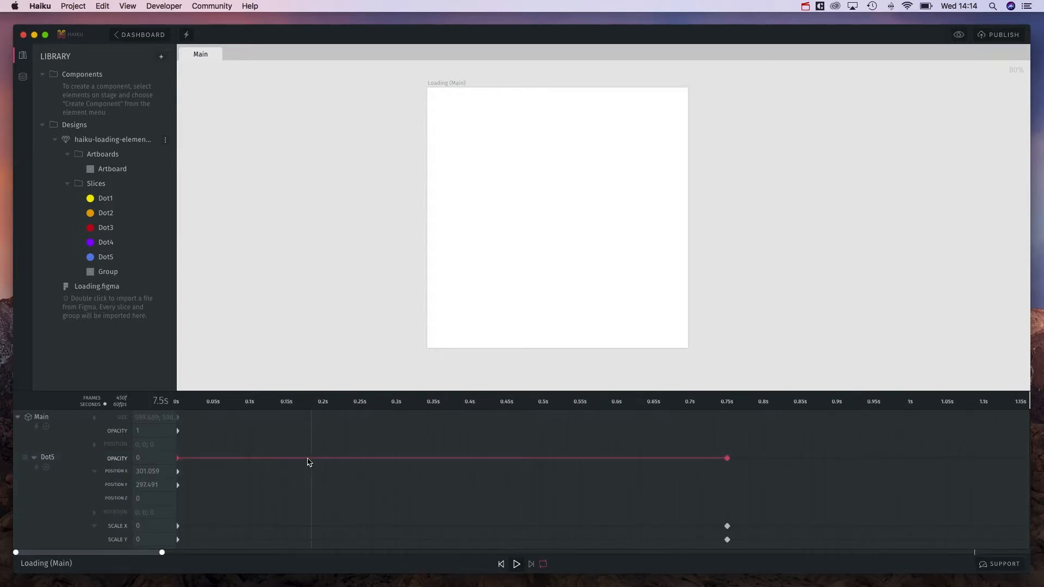
Give Dot5's later opacity tween cubic easing and change the first tween's easing curve.
right_click(309, 462)
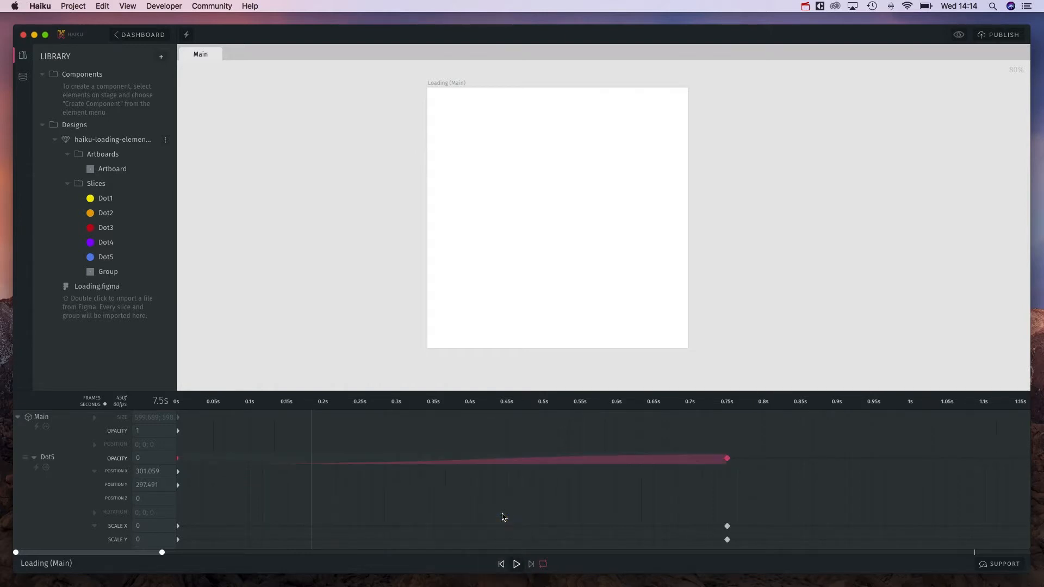
right_click(728, 458)
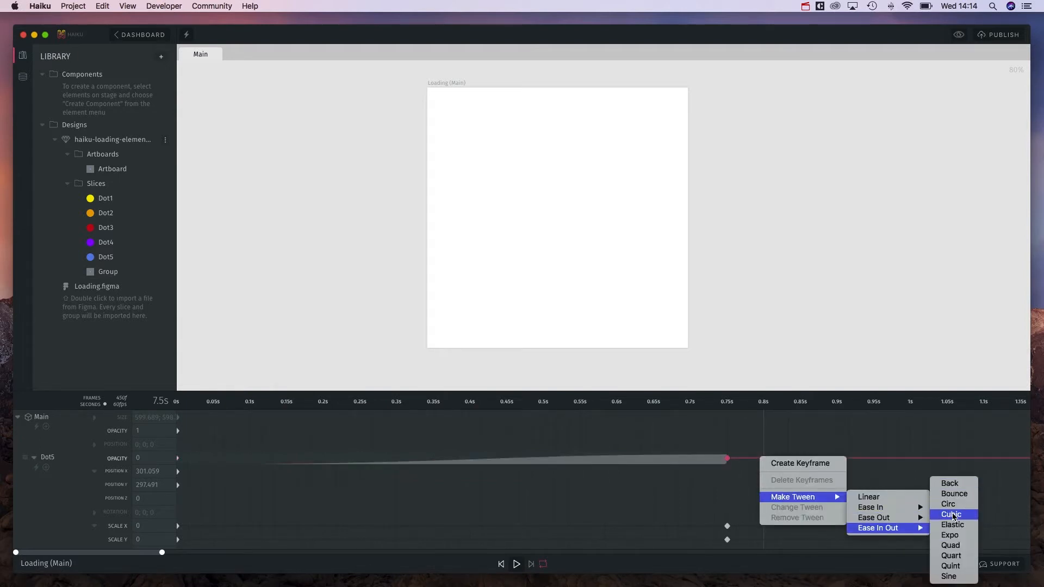
click(950, 514)
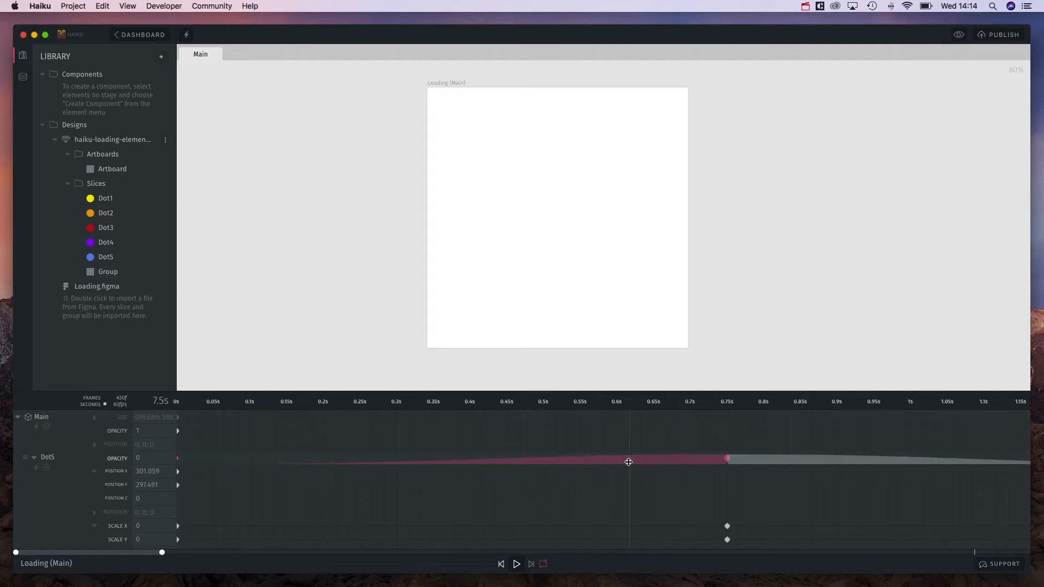
right_click(628, 462)
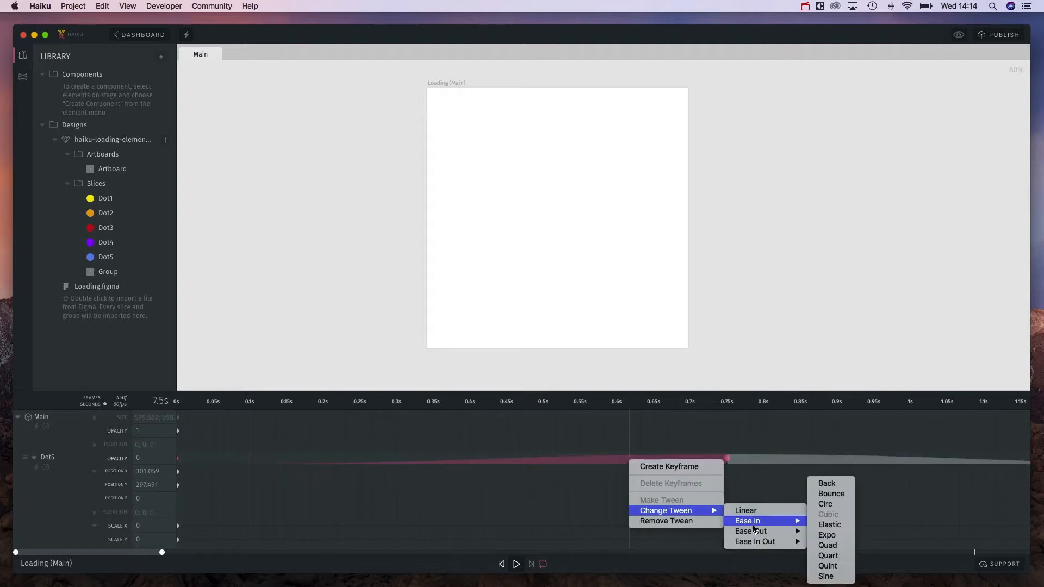
mouse_move(842, 535)
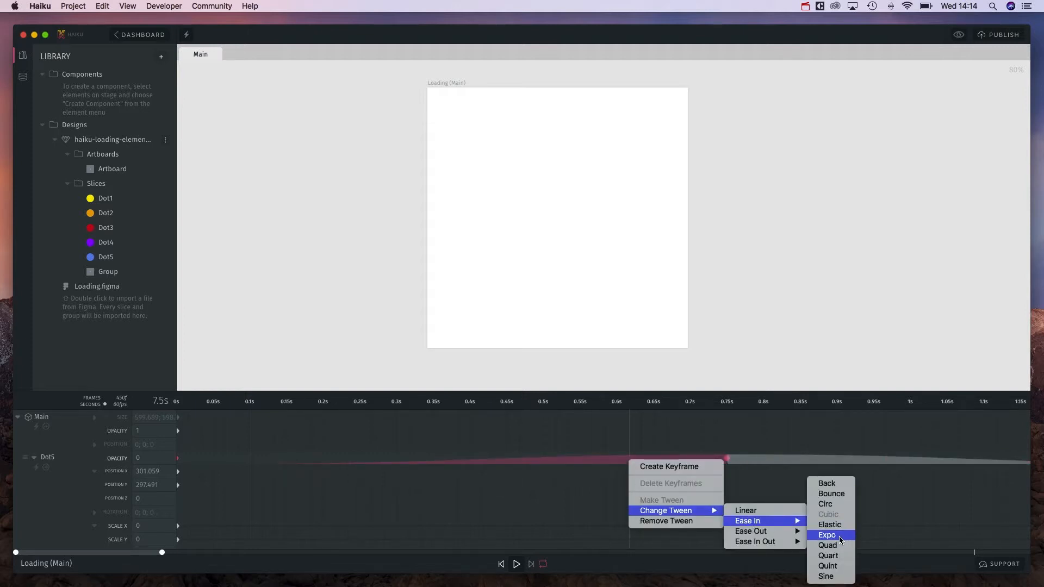
click(827, 535)
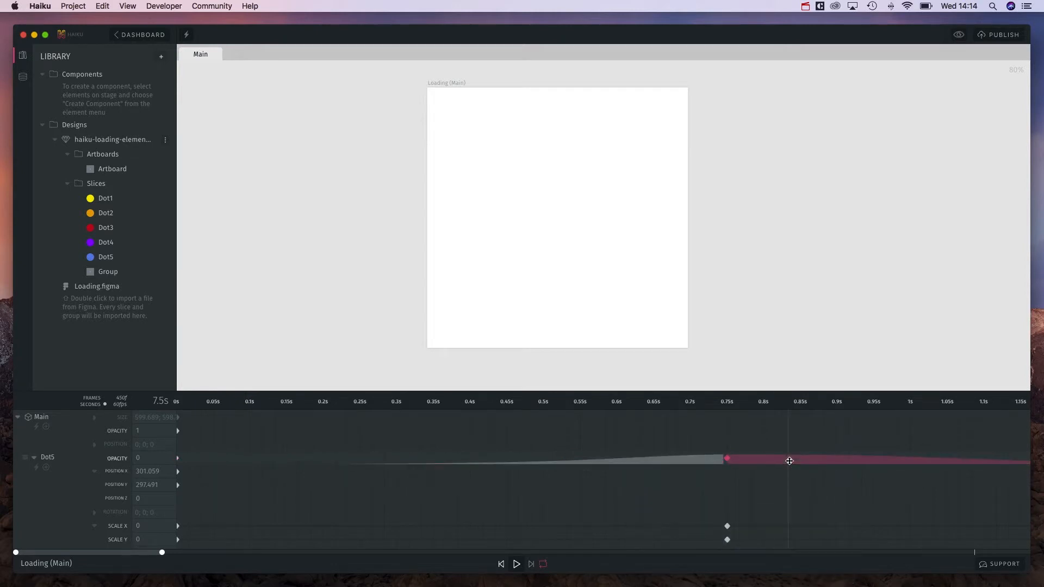
right_click(791, 461)
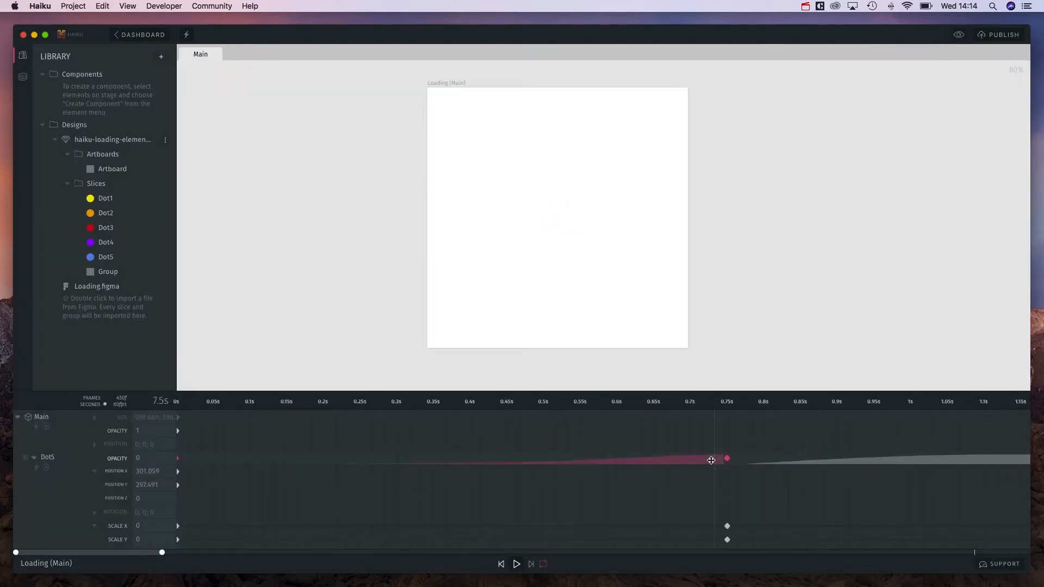
Re-ease Dot5's first opacity tween and set the later one to cubic ease-out.
right_click(711, 459)
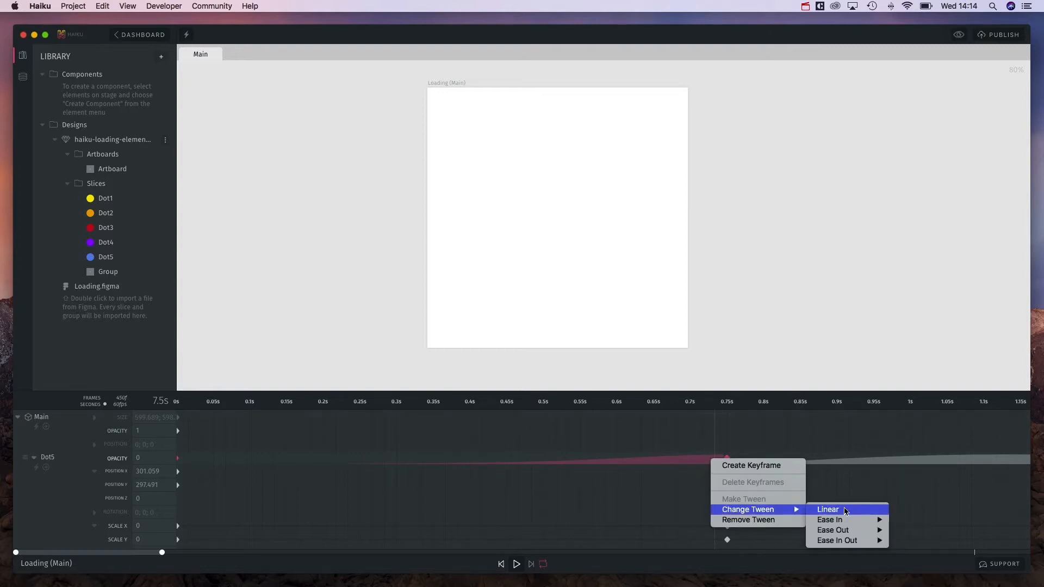
click(828, 509)
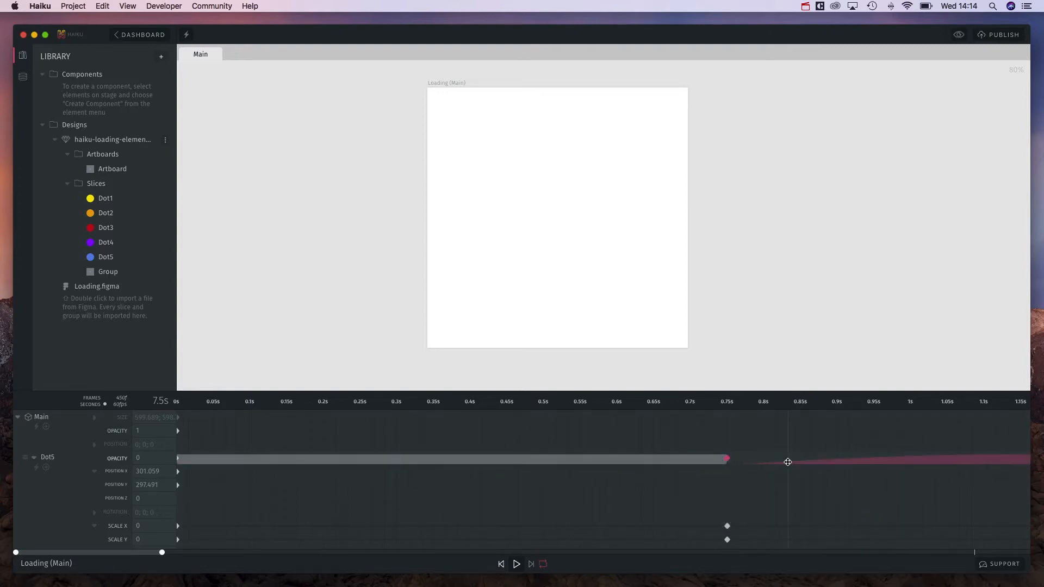
right_click(785, 463)
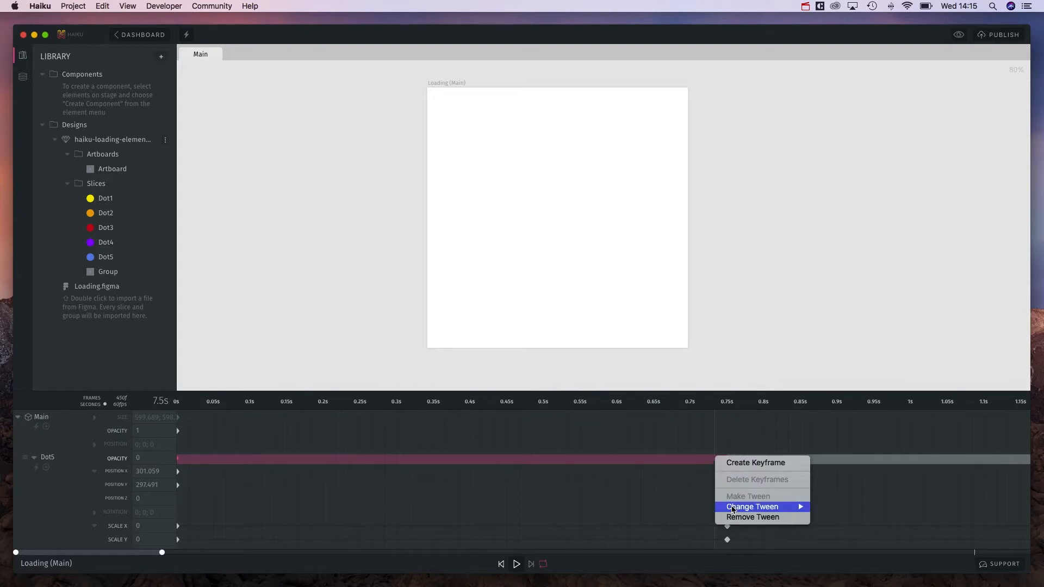
click(752, 516)
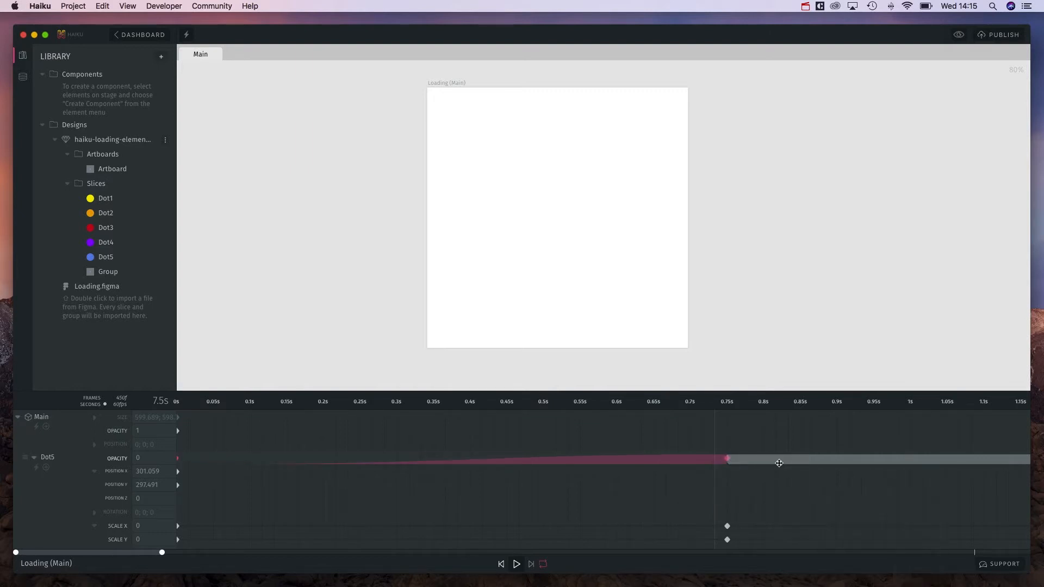
right_click(727, 461)
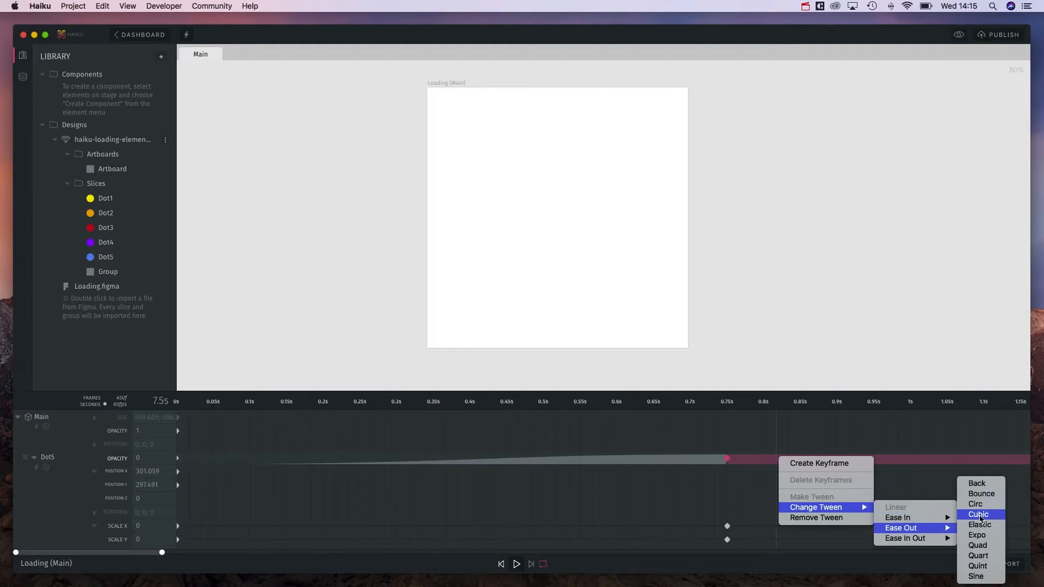
click(979, 515)
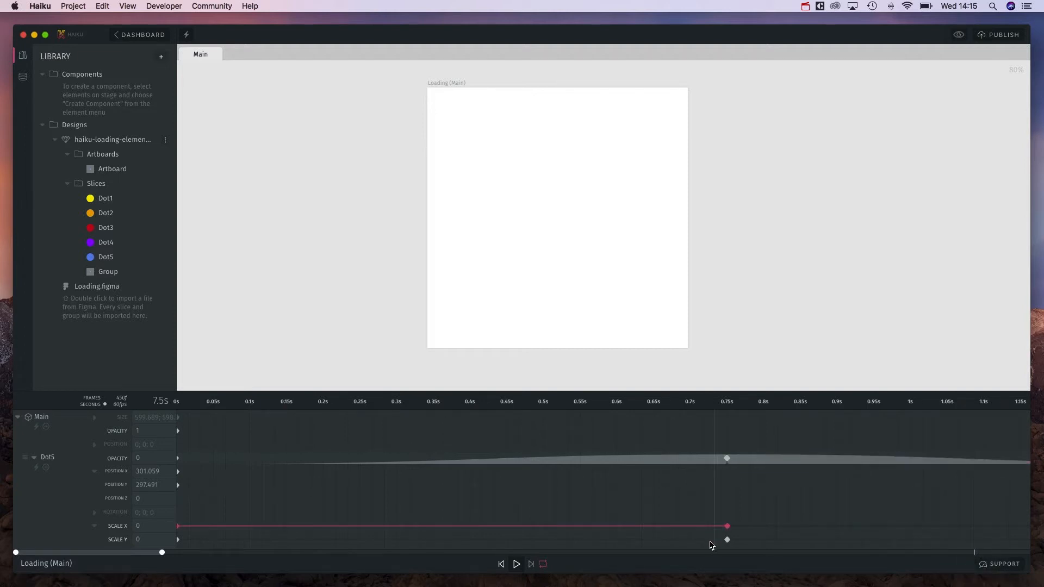
Add cubic ease-in tweens to Dot5's scale keyframes.
right_click(727, 527)
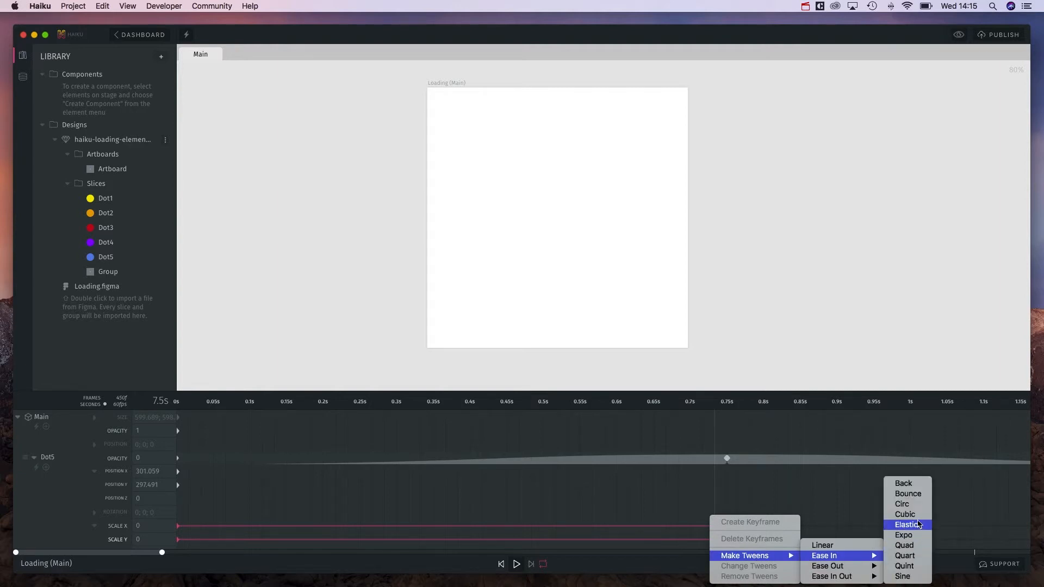
click(906, 525)
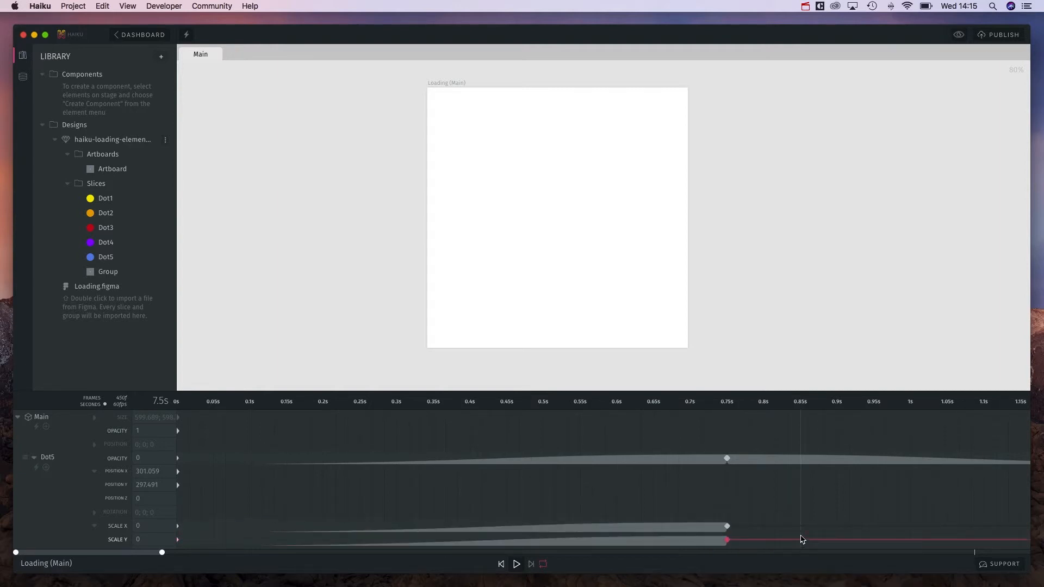
right_click(728, 539)
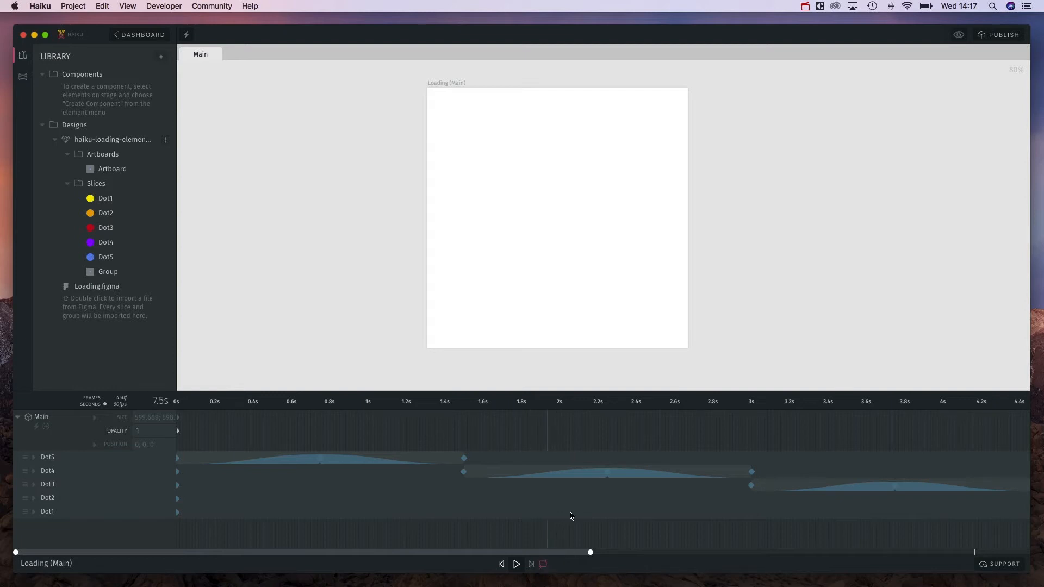
mouse_move(660, 387)
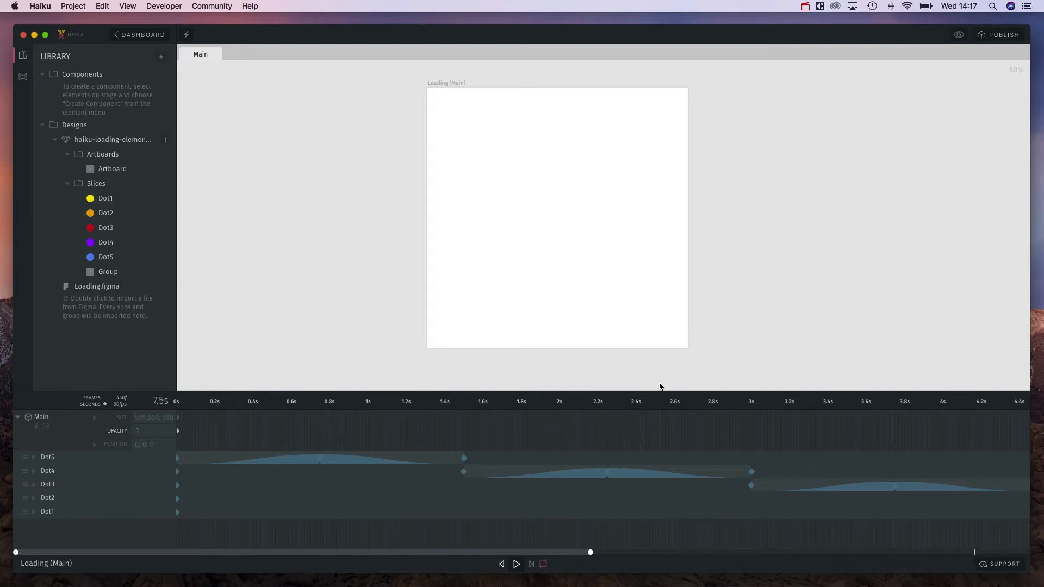
click(515, 563)
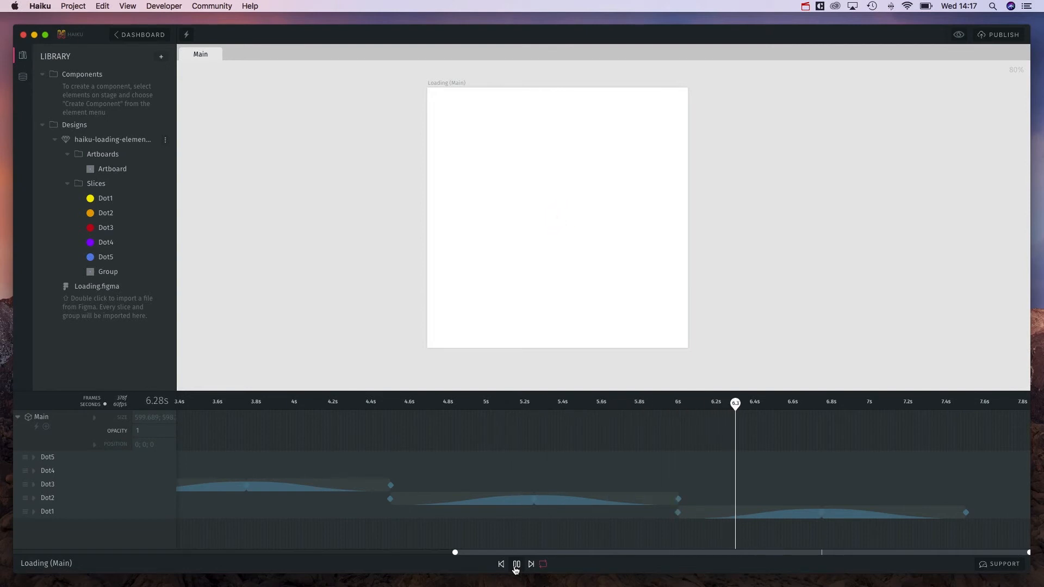
click(515, 564)
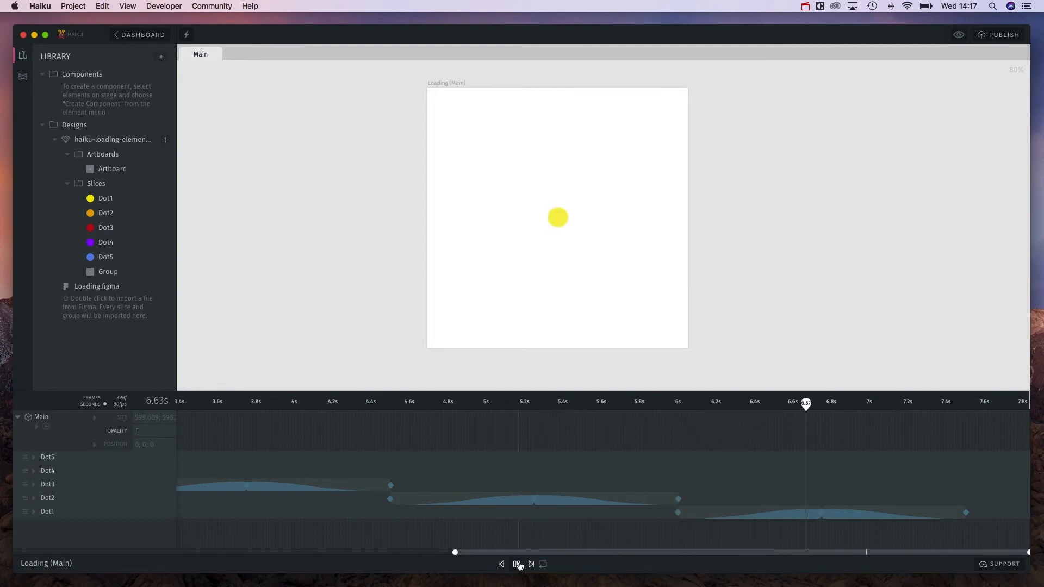
click(518, 564)
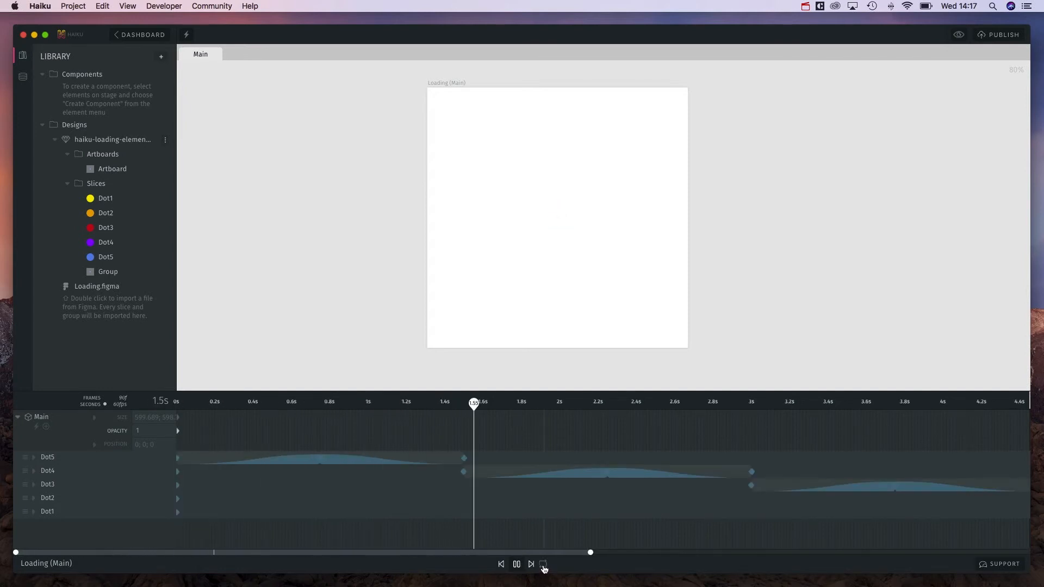
click(546, 563)
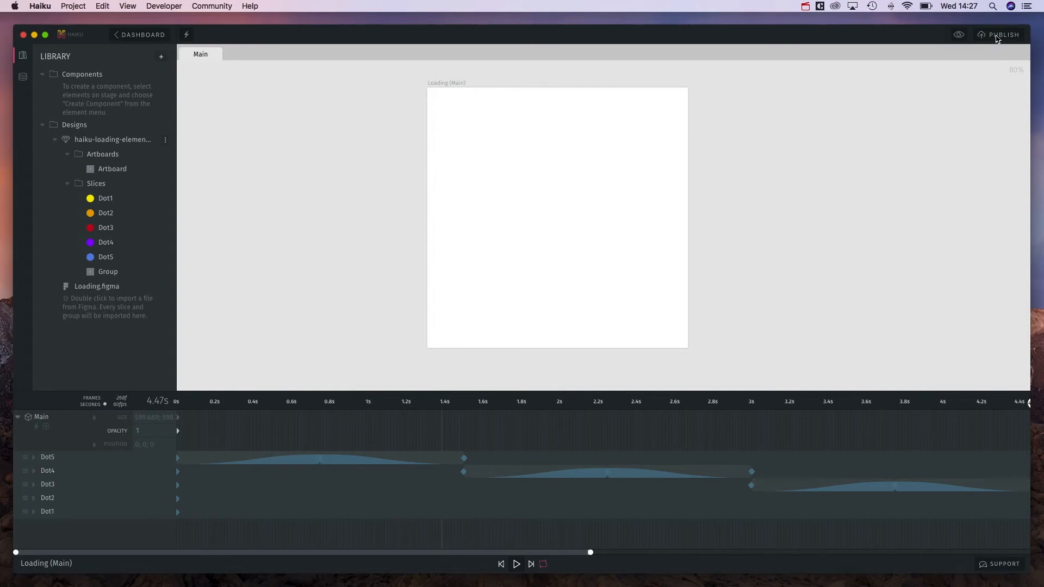
Publish the Loading project and leave its sharing toggle set to Public.
click(1003, 34)
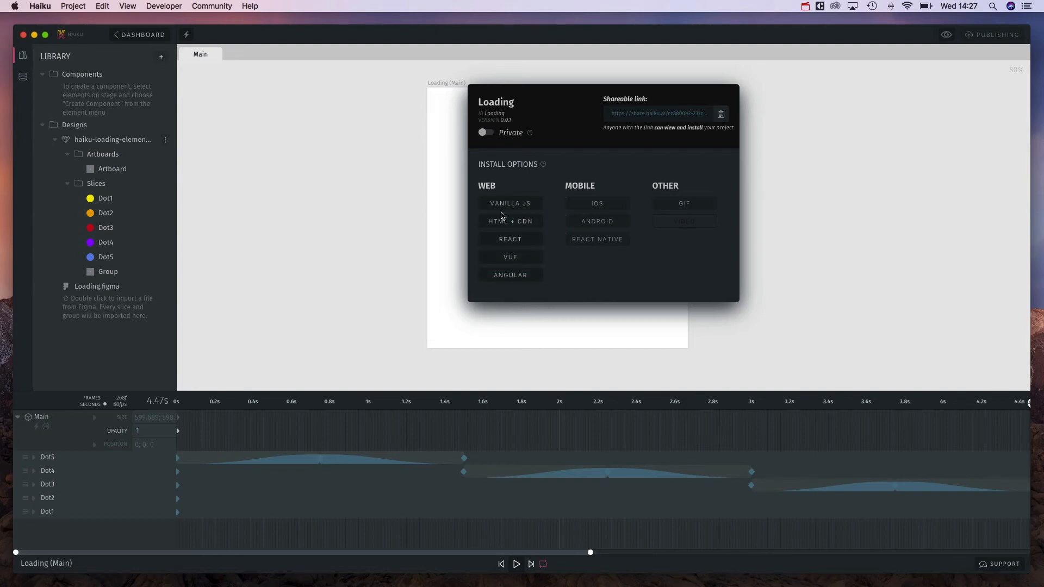
mouse_move(595, 231)
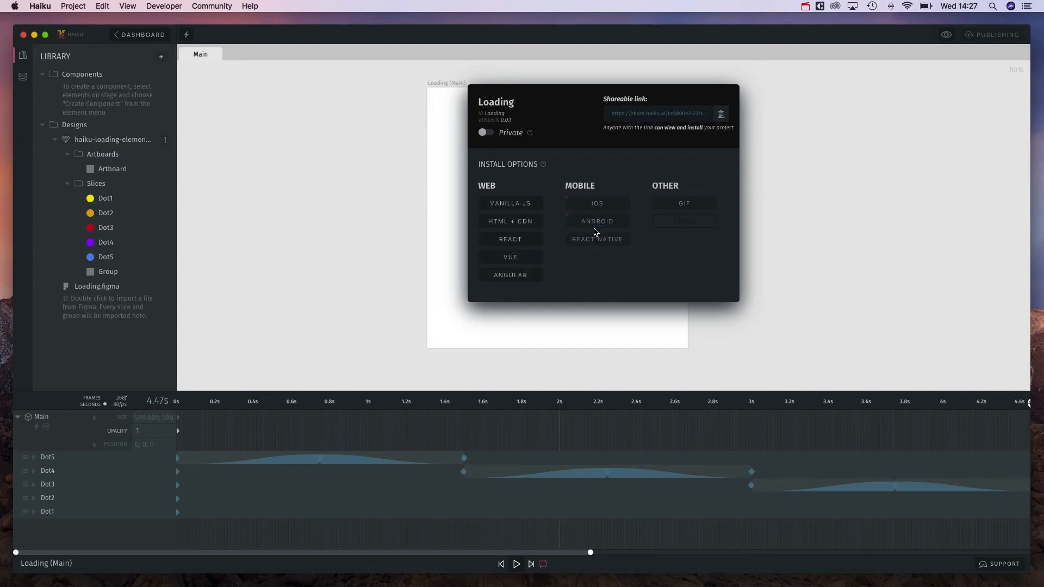
mouse_move(686, 199)
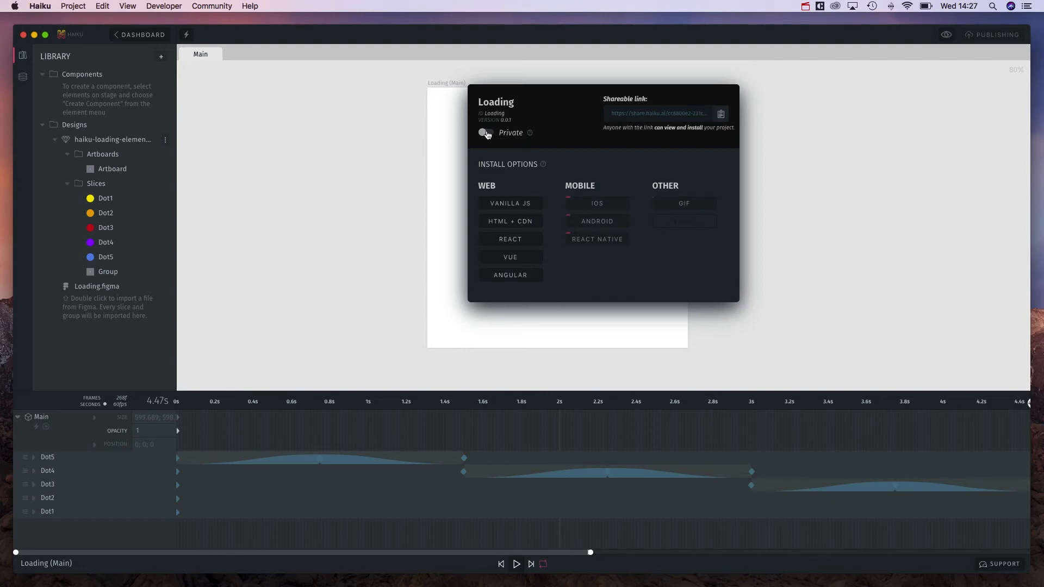
click(486, 132)
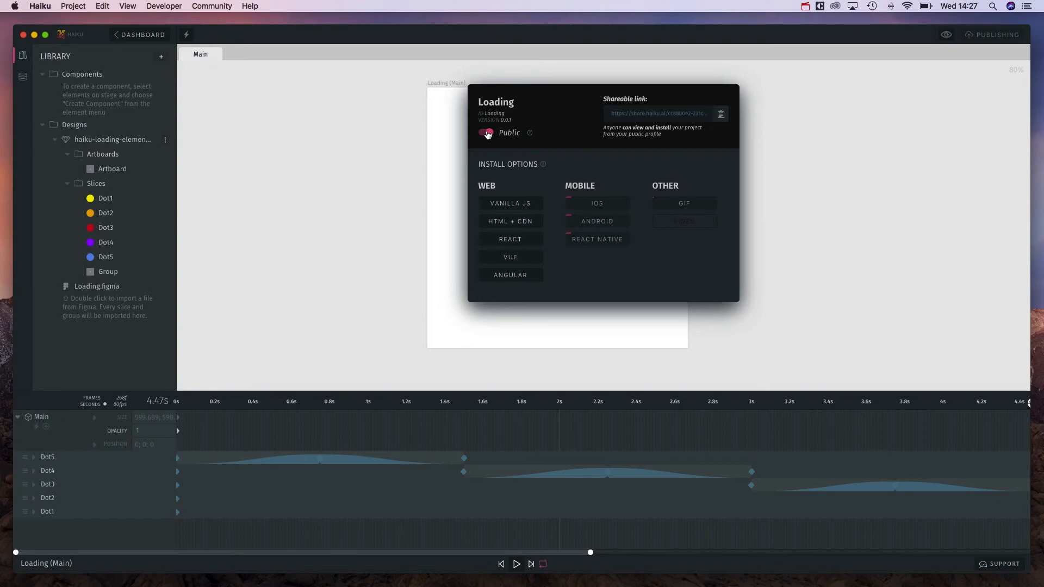
click(485, 133)
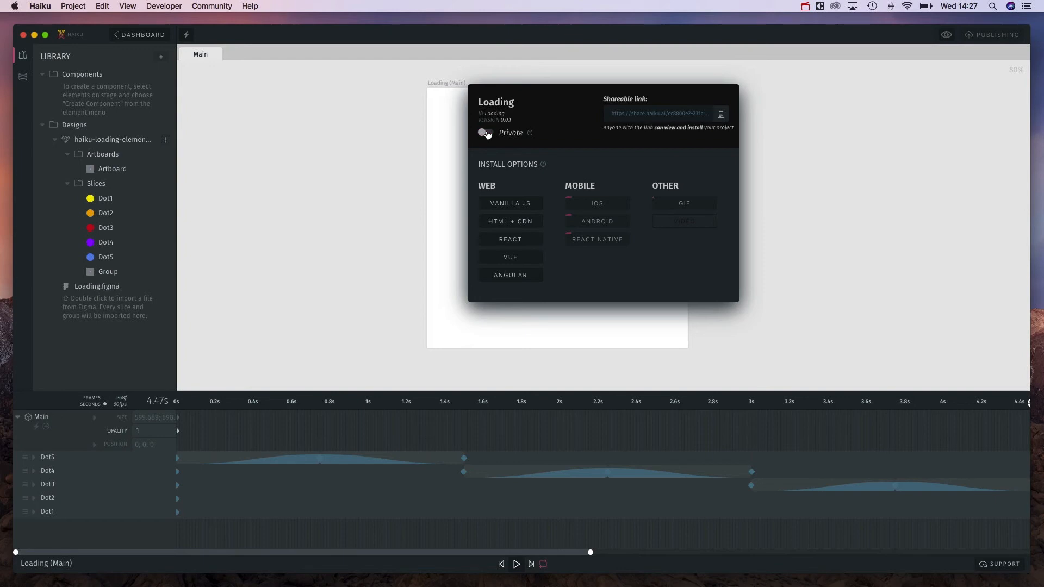
click(485, 132)
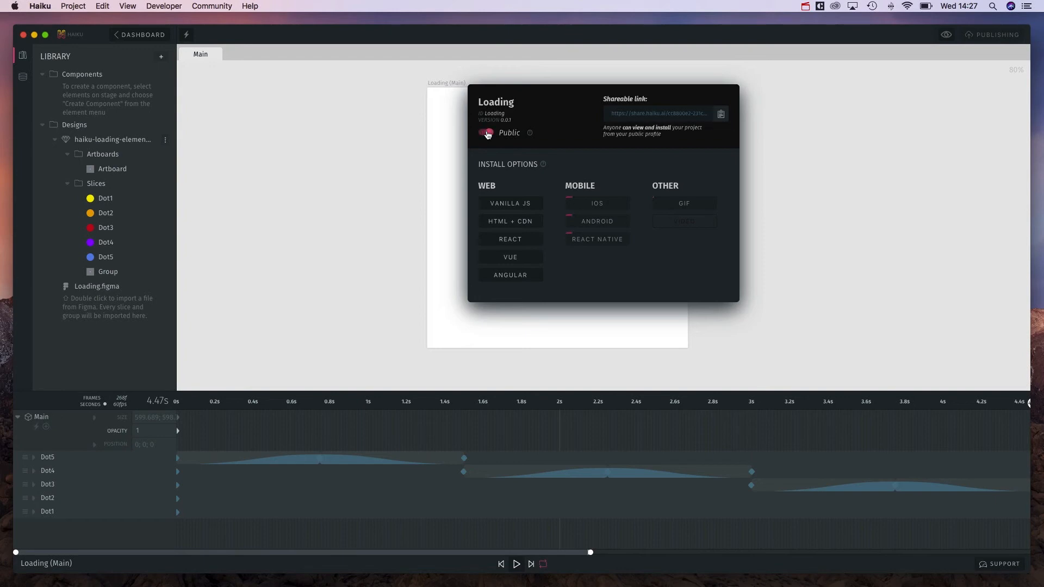
click(486, 132)
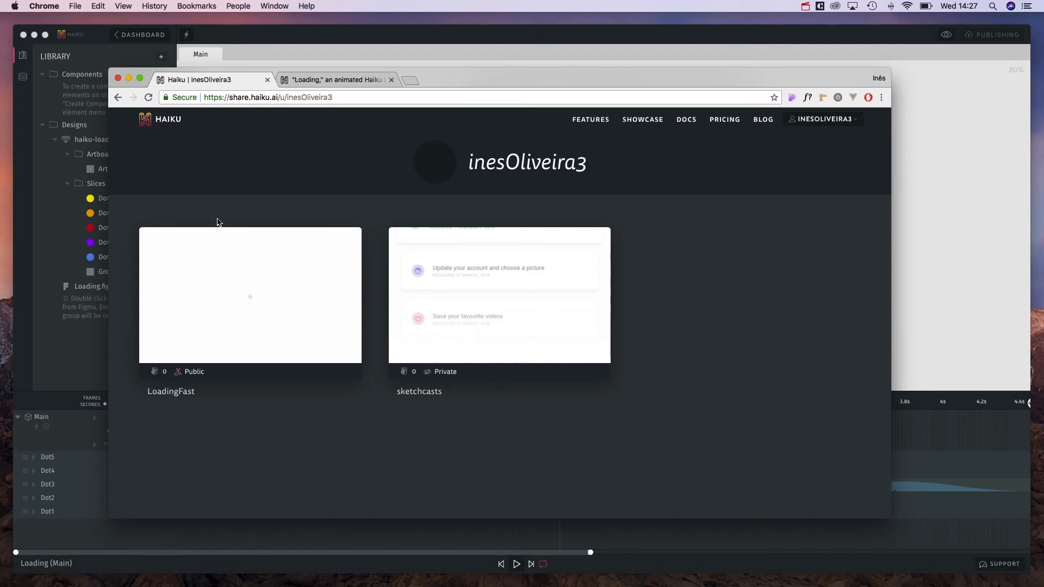
mouse_move(191, 369)
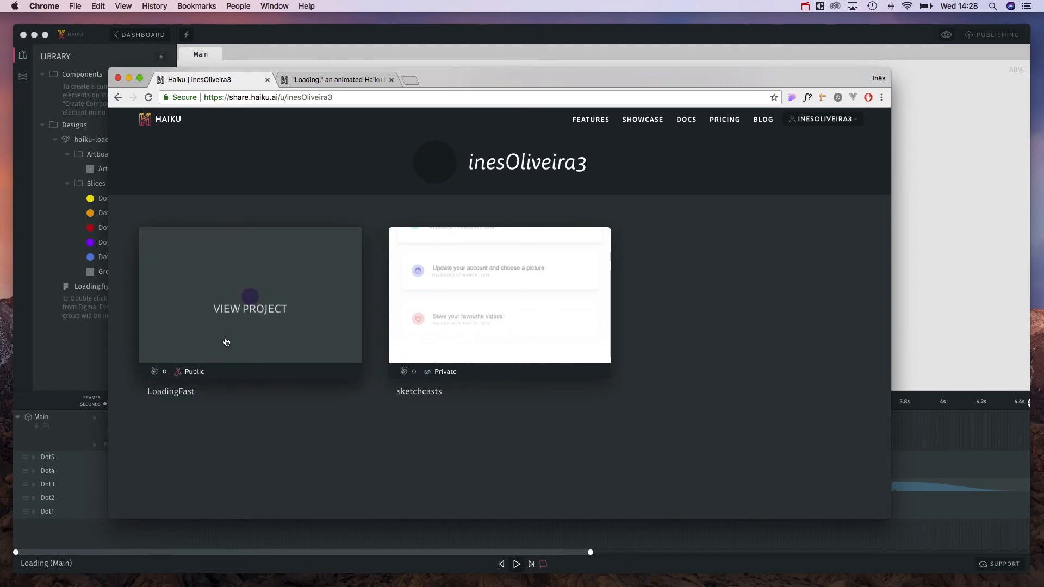
View the LoadingFast project page playing the pulsing dot animation full-width.
click(250, 309)
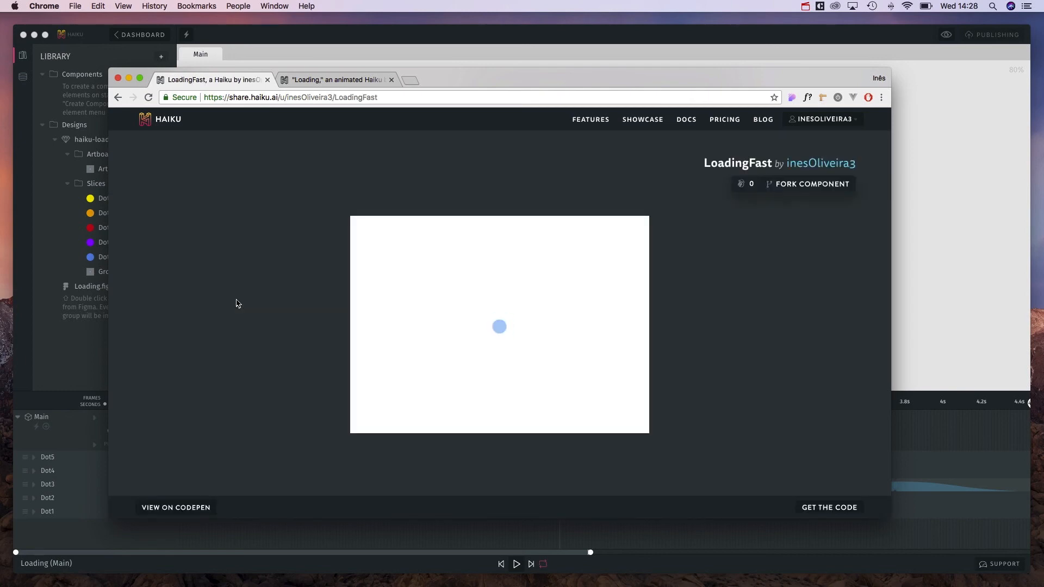
click(176, 507)
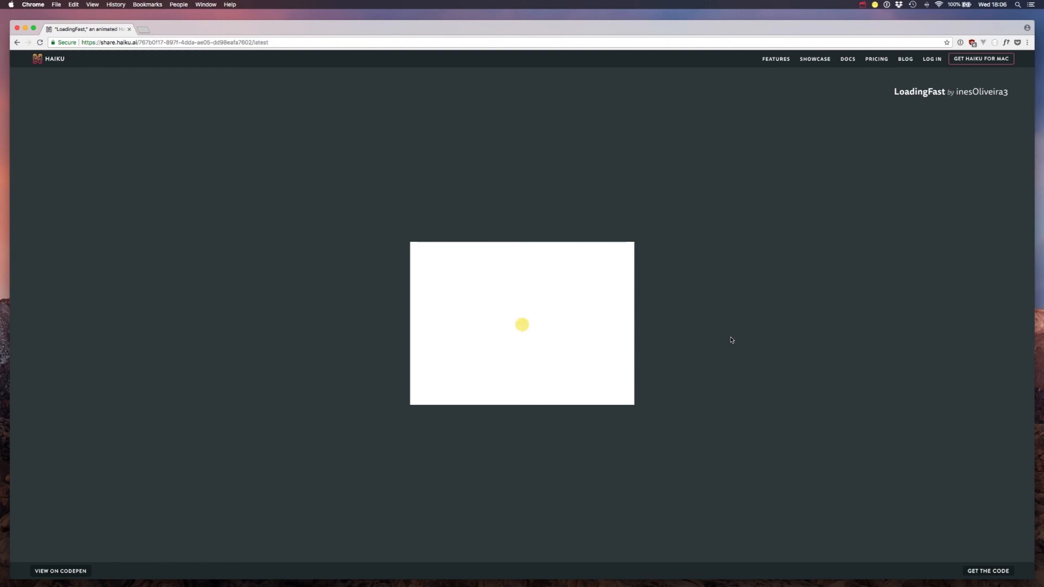
mouse_move(714, 329)
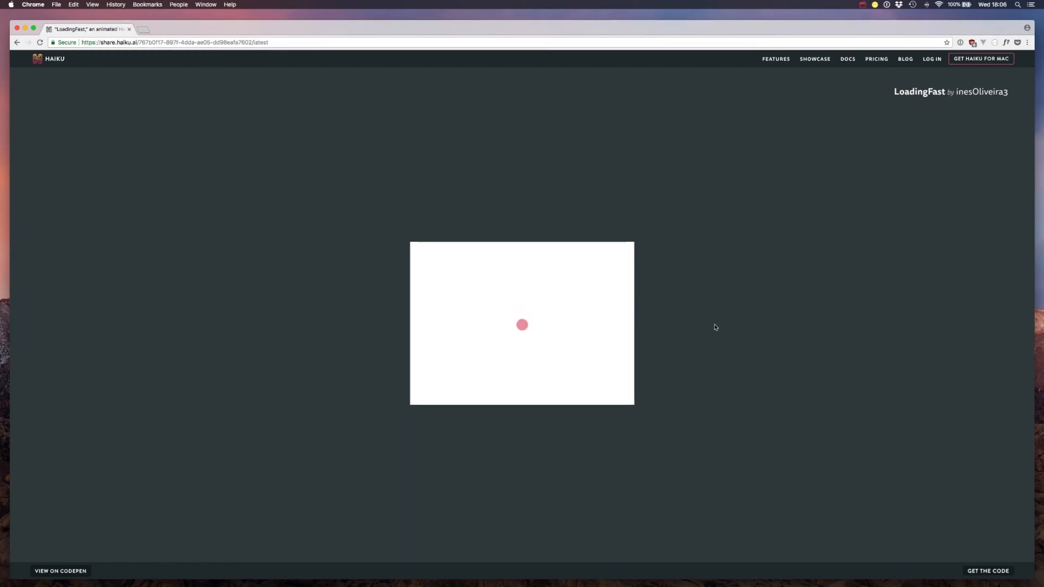